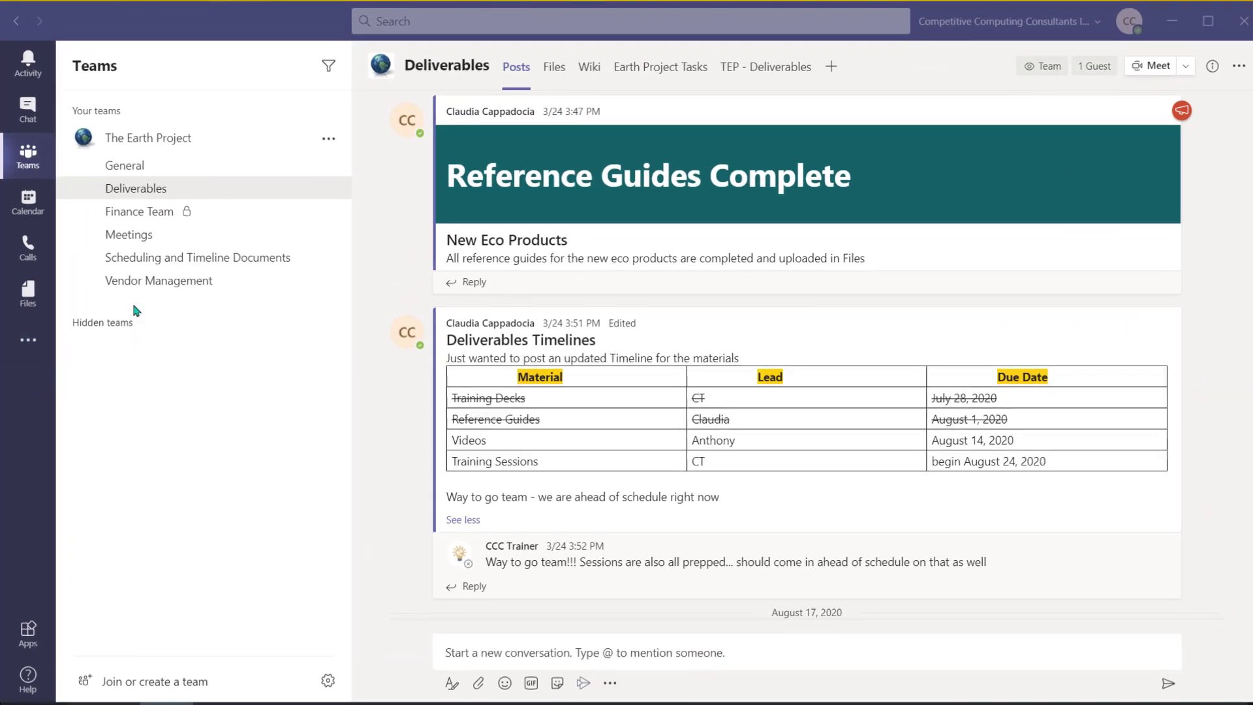
Step: Open the Scheduling and Timeline Documents channel, try adding a Lists tab, then back out
{"action": "left_click", "coordinate": [197, 257]}
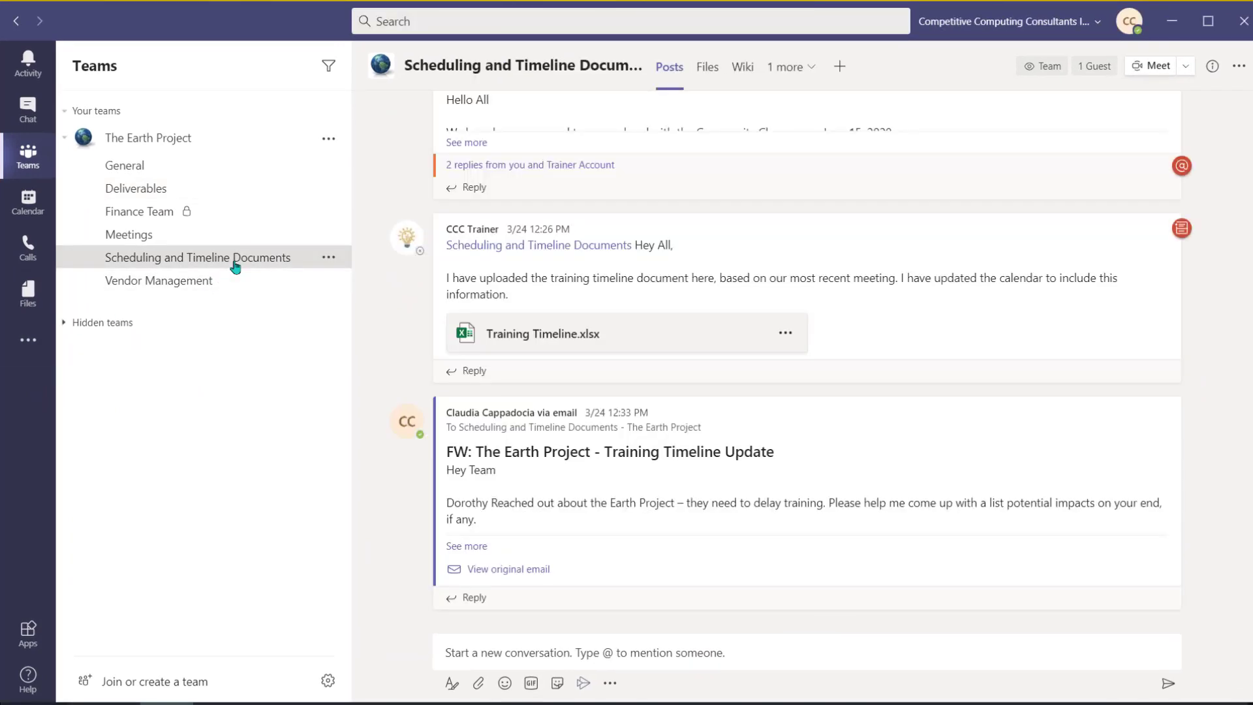
{"action": "left_click", "coordinate": [839, 66]}
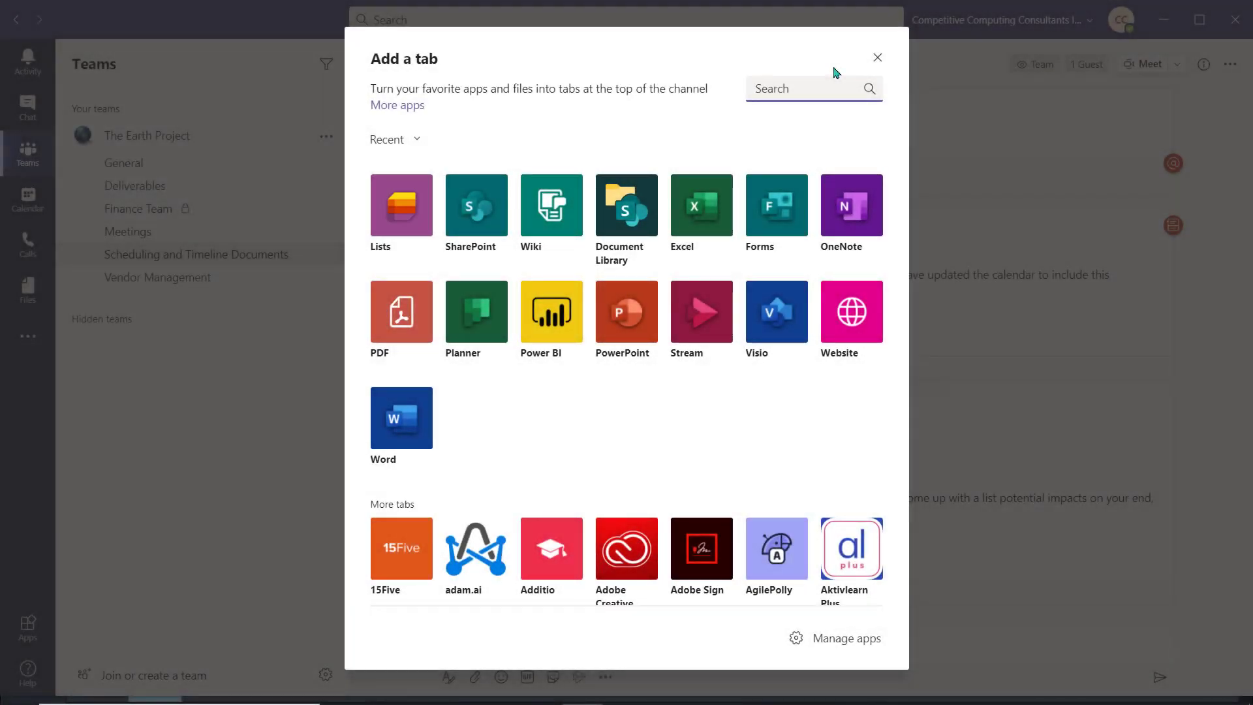
{"action": "type", "text": "list"}
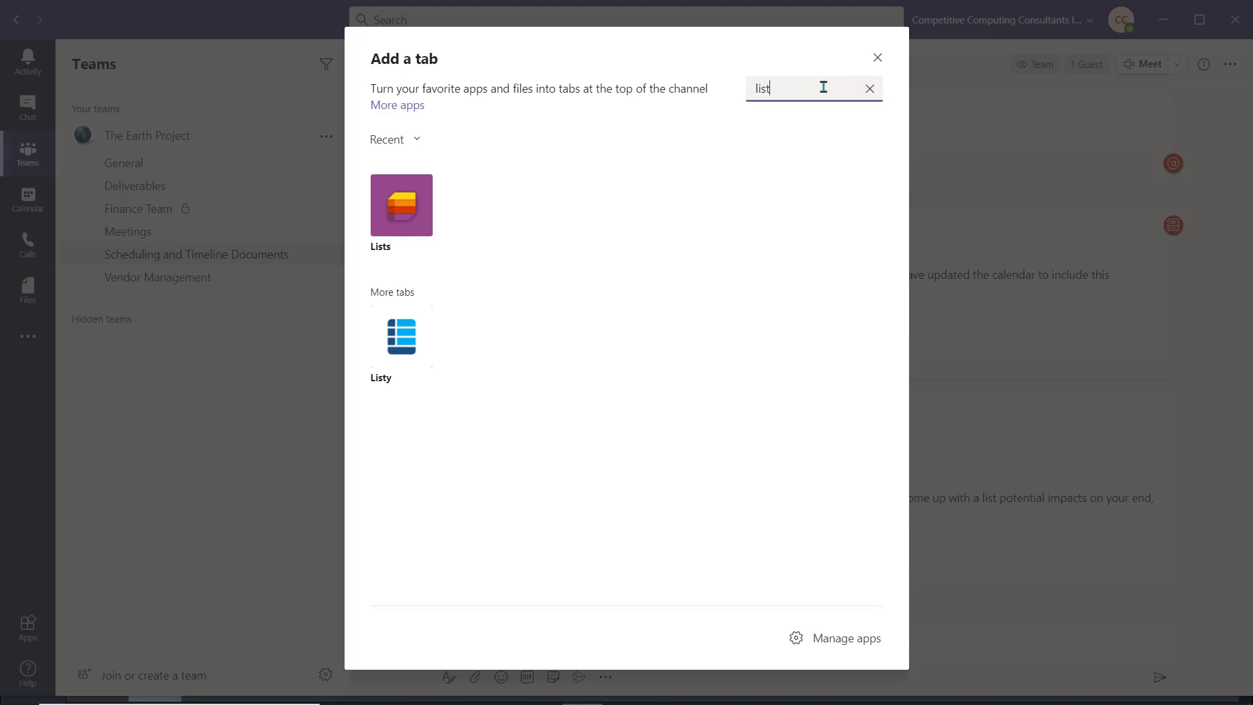
{"action": "left_click", "coordinate": [401, 205]}
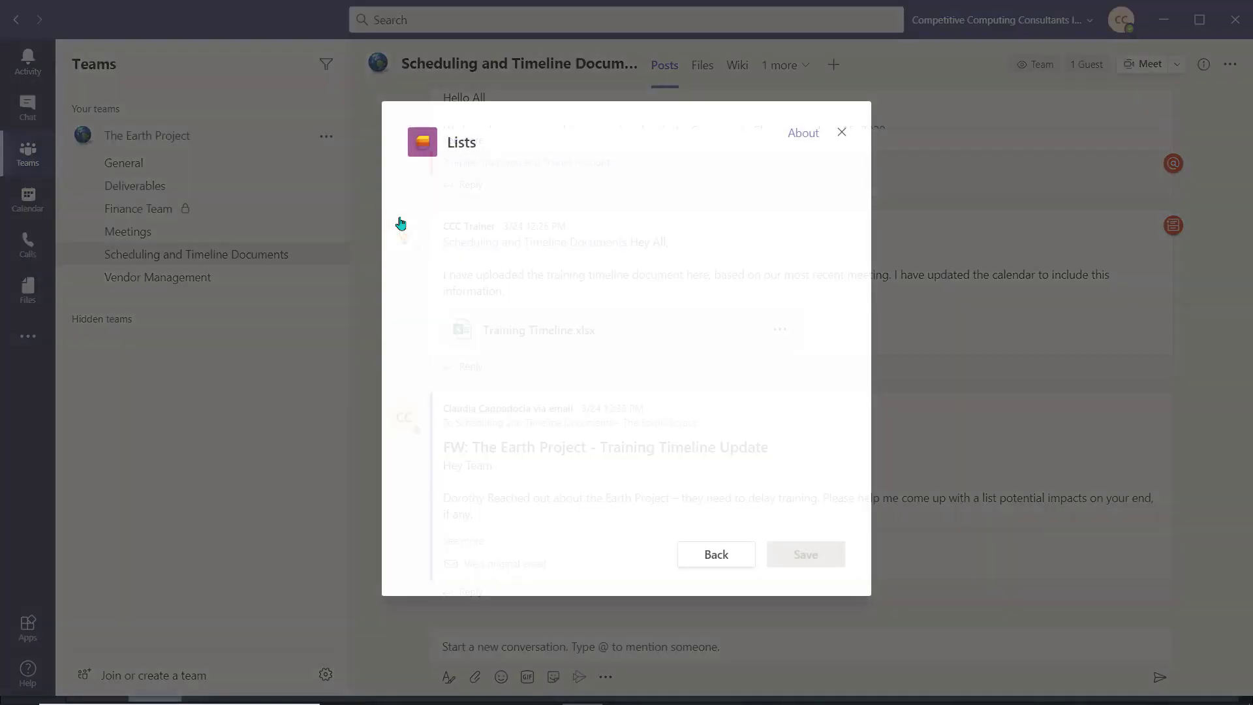
{"action": "left_click", "coordinate": [841, 132]}
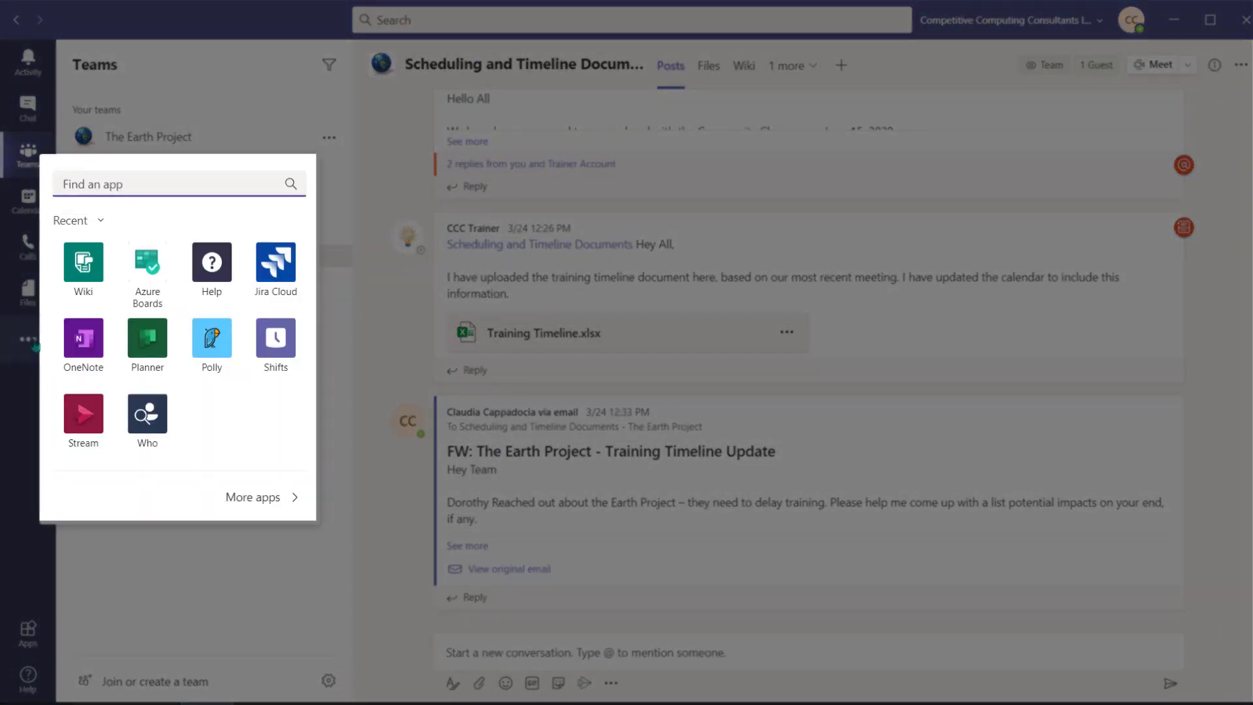
Step: Find the Lists app and add it to The Earth Project's Scheduling and Timeline Documents channel
{"action": "type", "text": "list"}
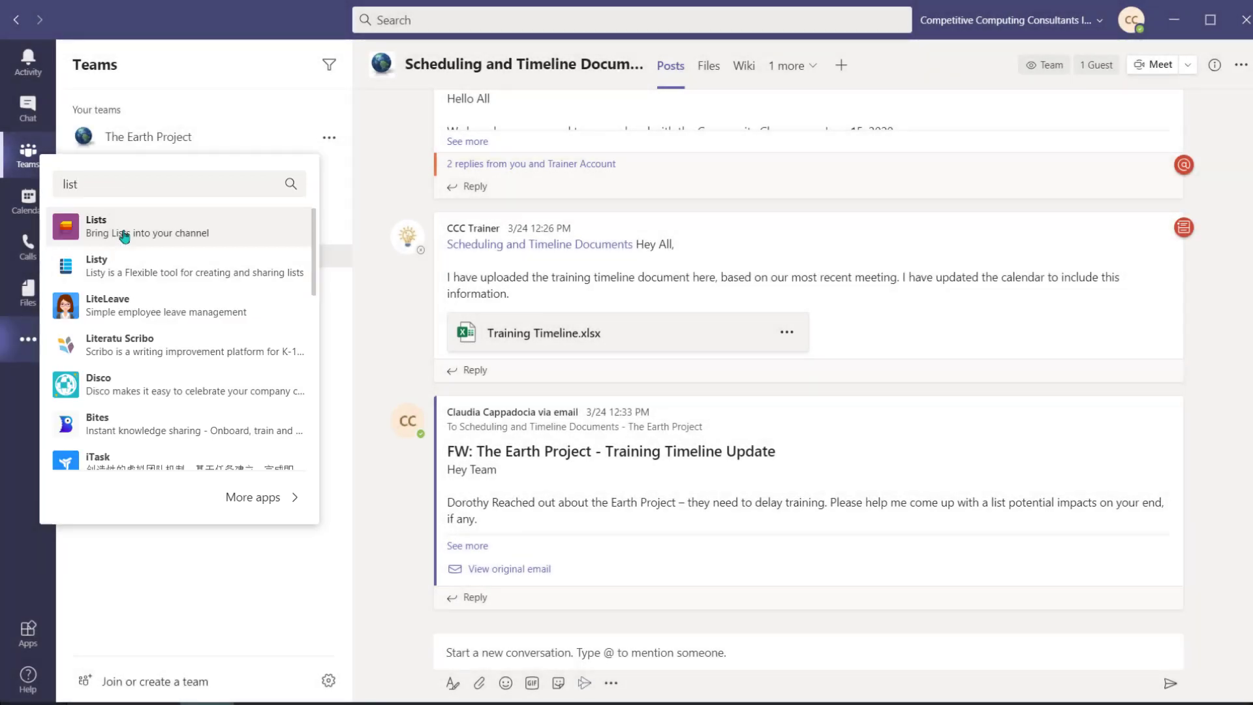
{"action": "left_click", "coordinate": [96, 226]}
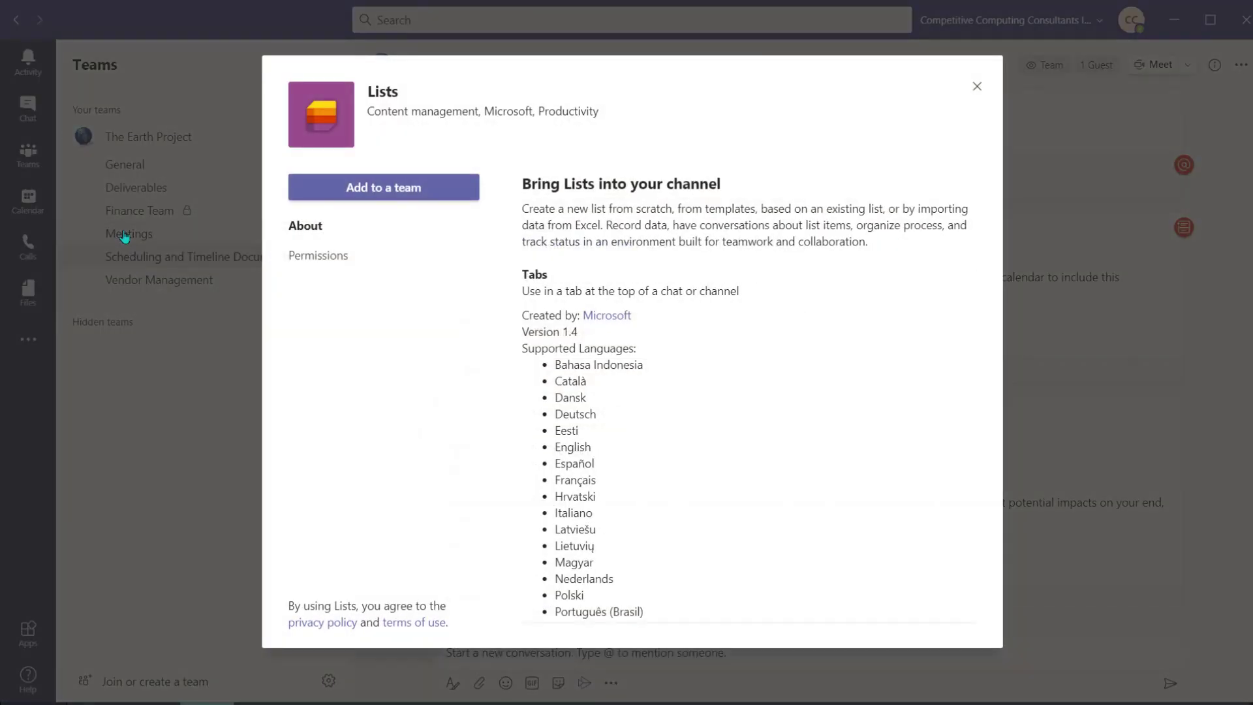
{"action": "left_click", "coordinate": [975, 86]}
{"action": "type", "text": "t"}
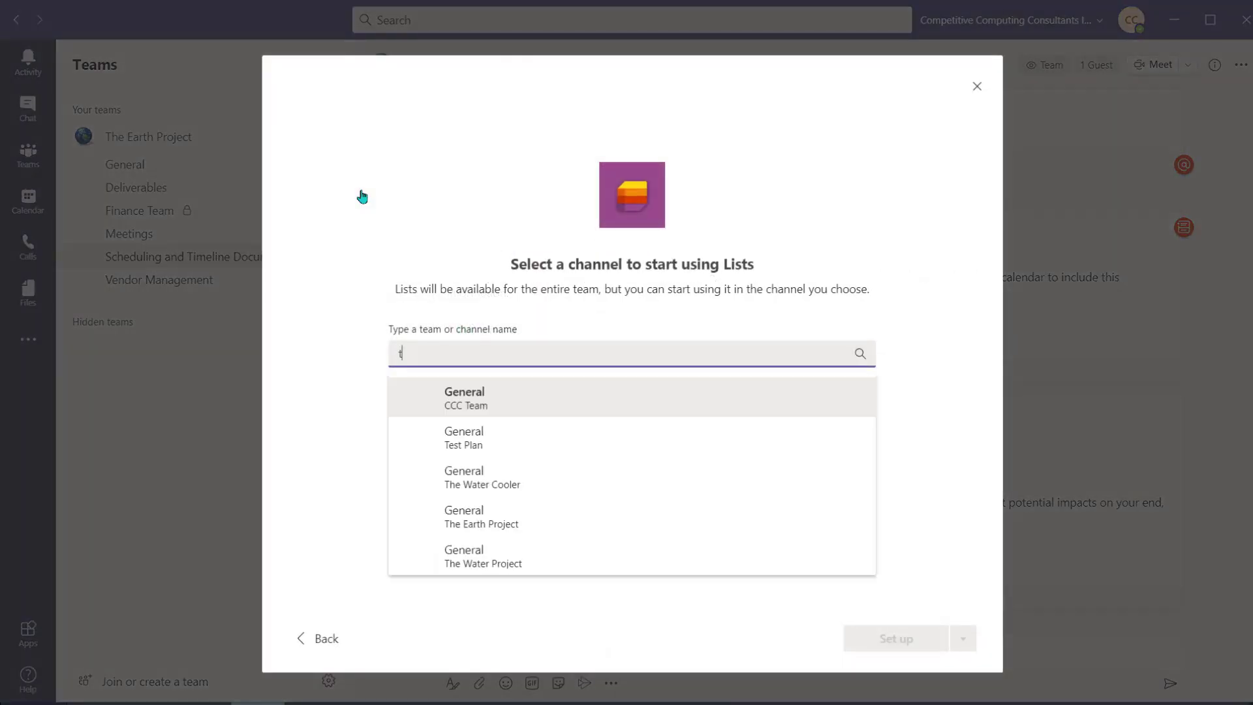
{"action": "type", "text": "he ear"}
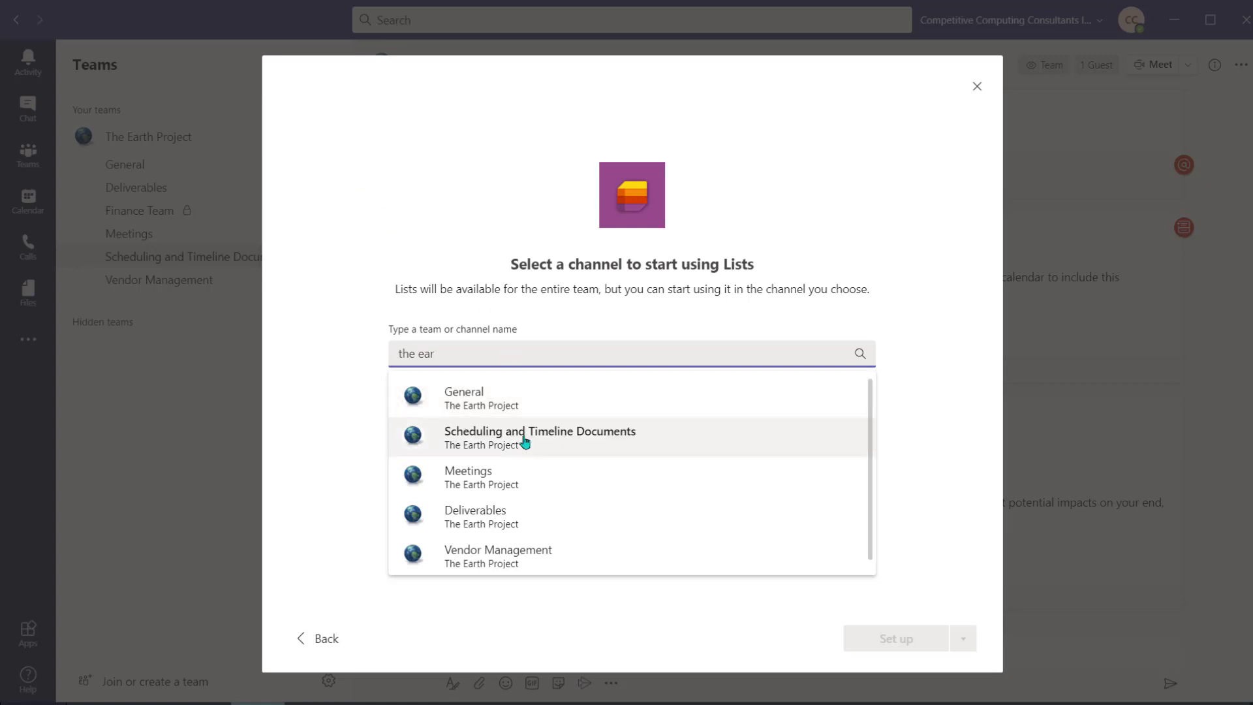
{"action": "left_click", "coordinate": [540, 437]}
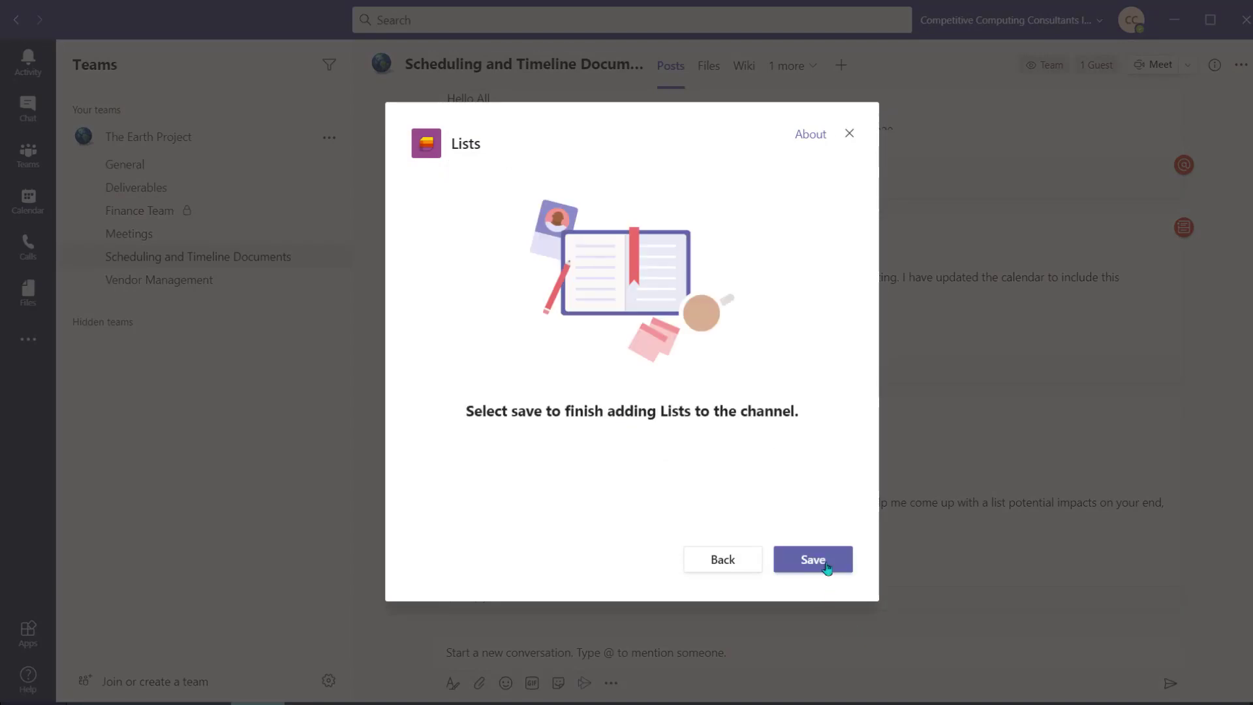
Step: Save the Lists app and link the existing Scheduling Process SharePoint list to the tab
{"action": "left_click", "coordinate": [813, 559]}
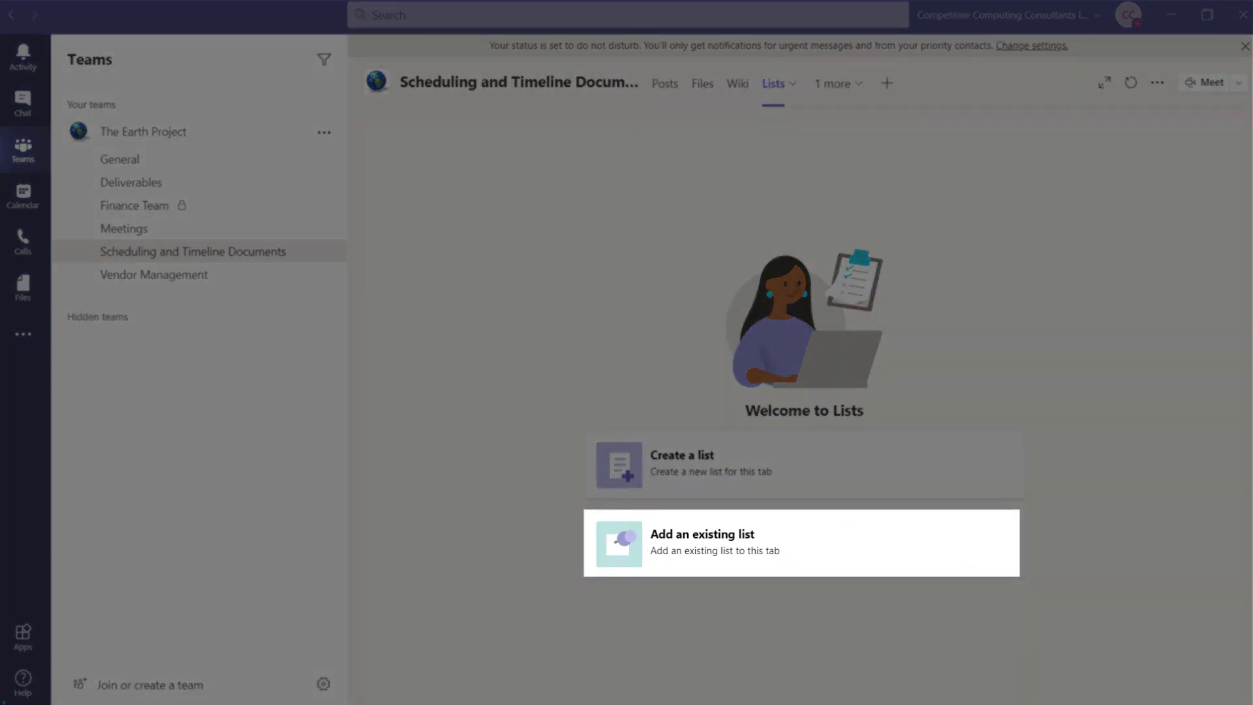
{"action": "left_click", "coordinate": [802, 542]}
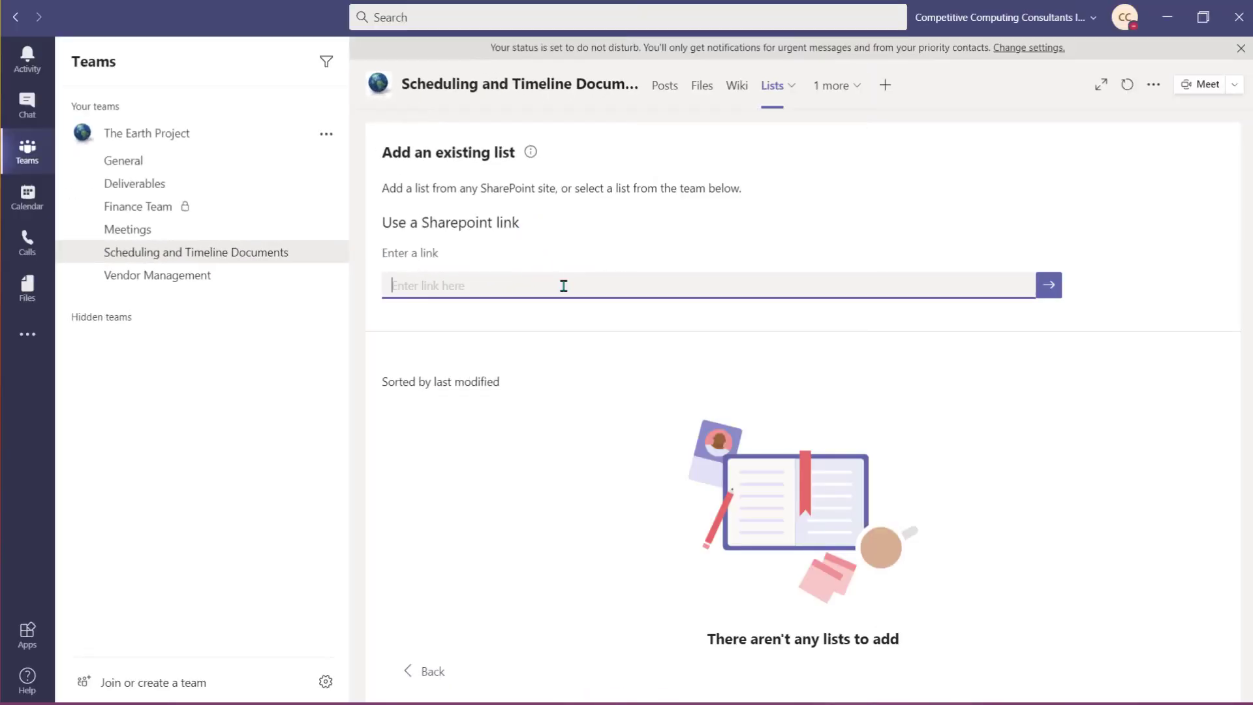
{"action": "type", "text": "/TheWaterProject/Lists/Scheduling%20Process/AllItems.aspx?viewid=b707ea0f%2Dbd49%2D4d64%2D9fcb%2Dc5491abcf437"}
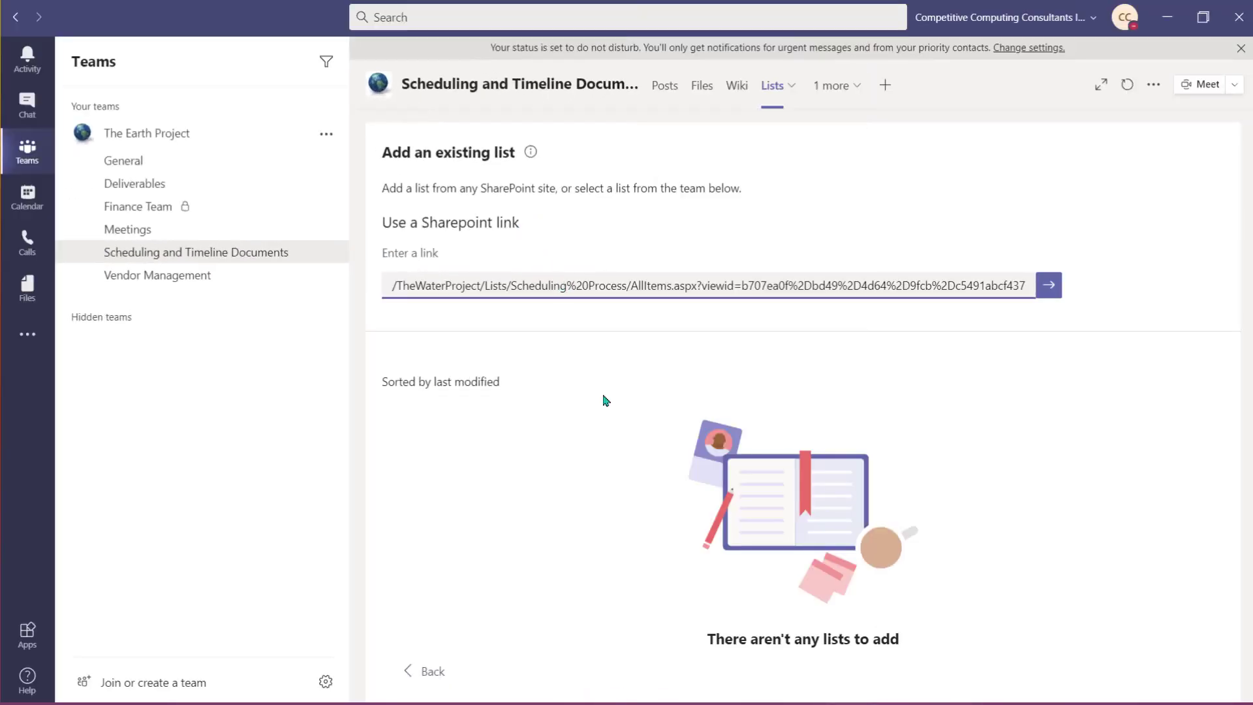
{"action": "left_click", "coordinate": [1047, 284]}
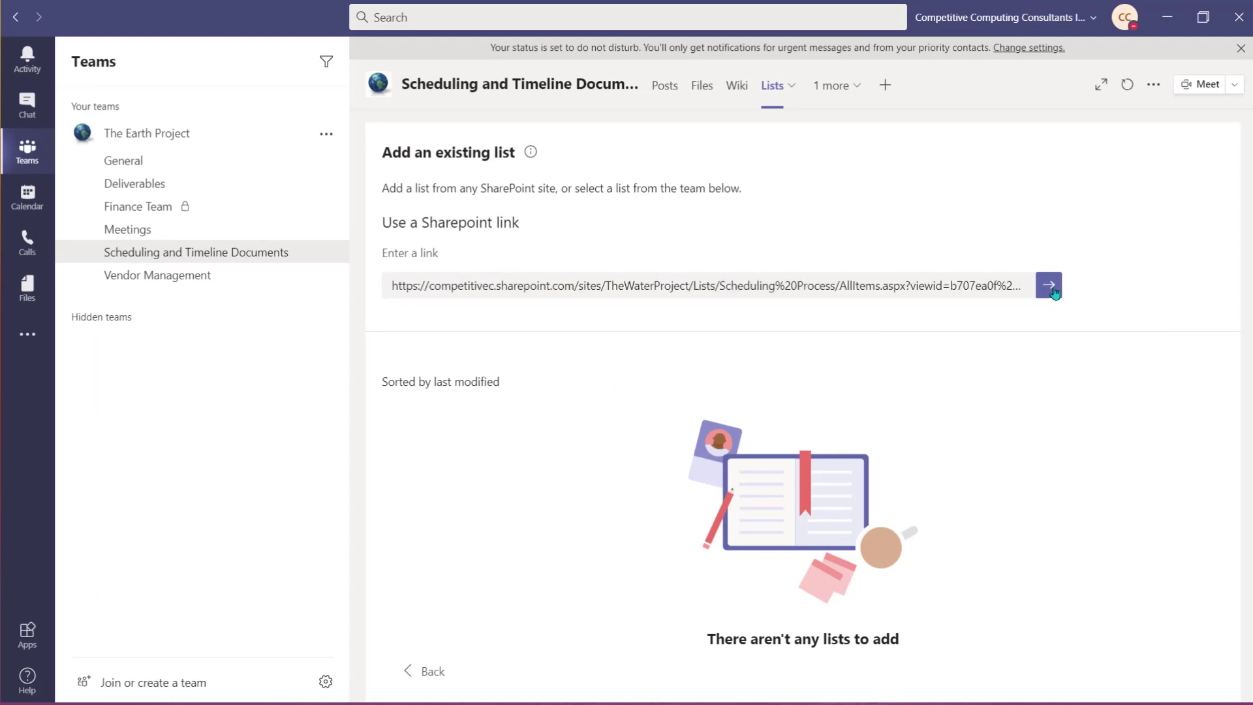
{"action": "left_click", "coordinate": [1048, 285]}
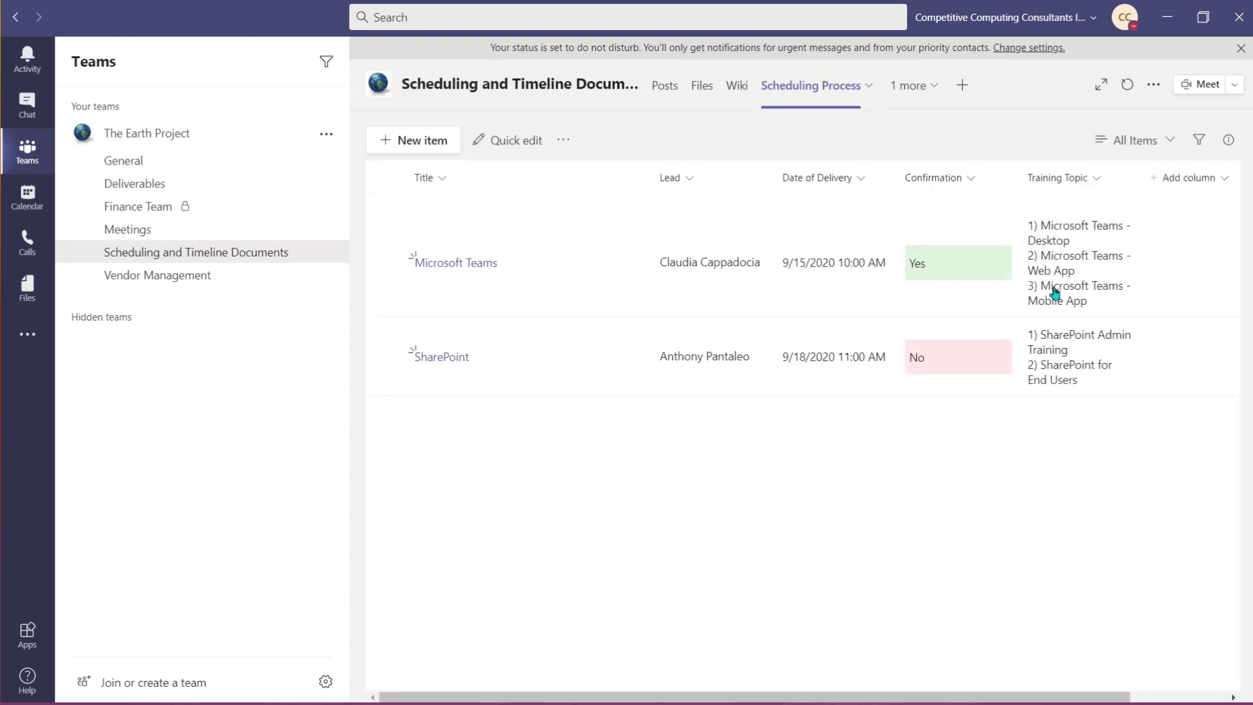
{"action": "left_click", "coordinate": [808, 87]}
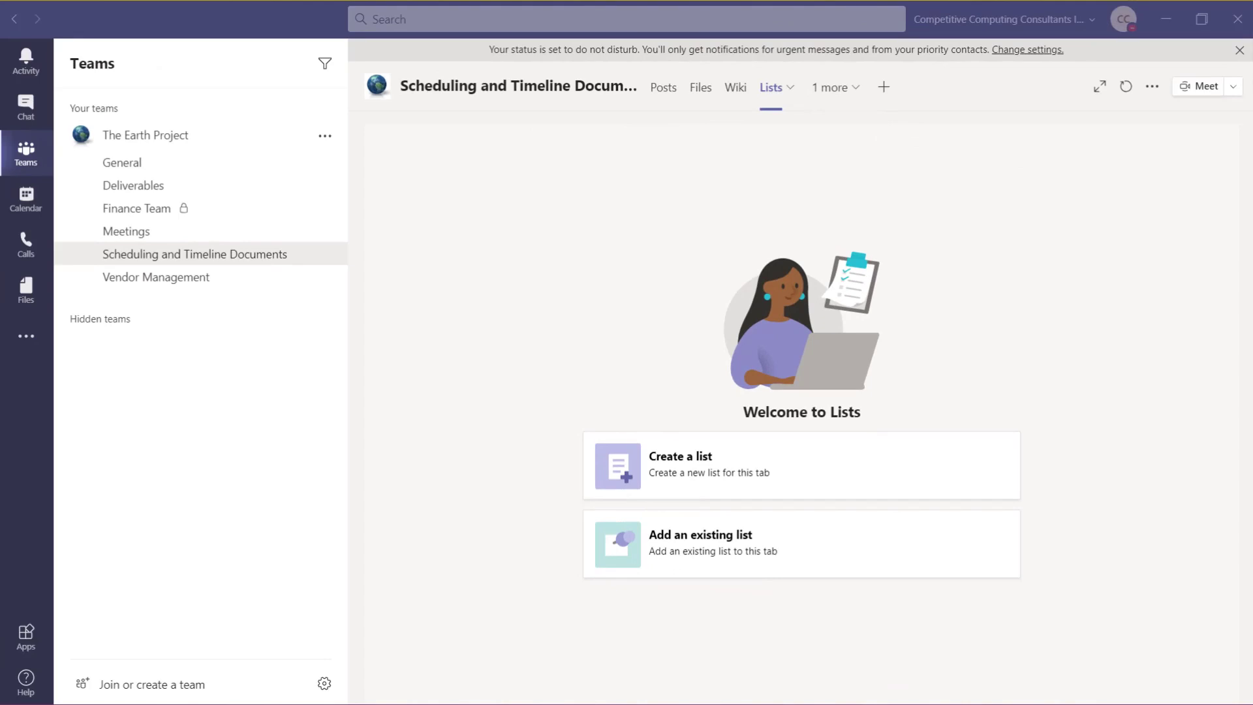
Step: Start a new list and preview the Employee onboarding and Recruitment tracker templates
{"action": "left_click", "coordinate": [800, 465]}
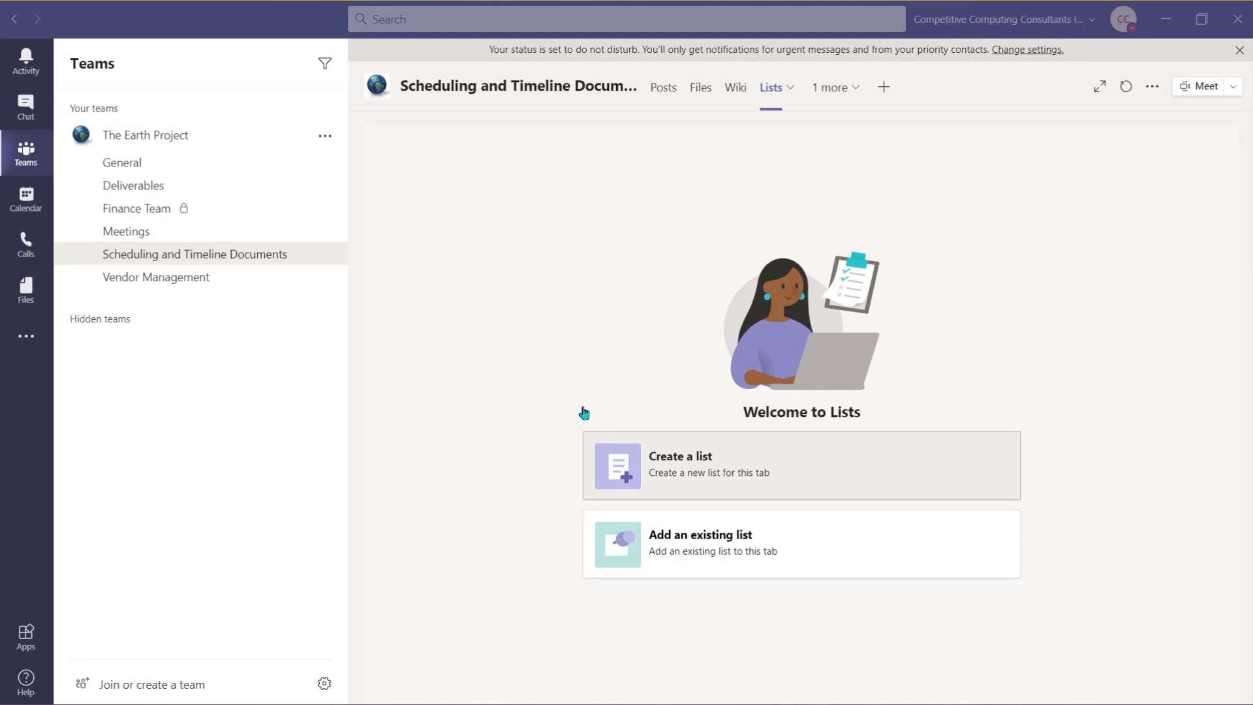
{"action": "left_click", "coordinate": [680, 465]}
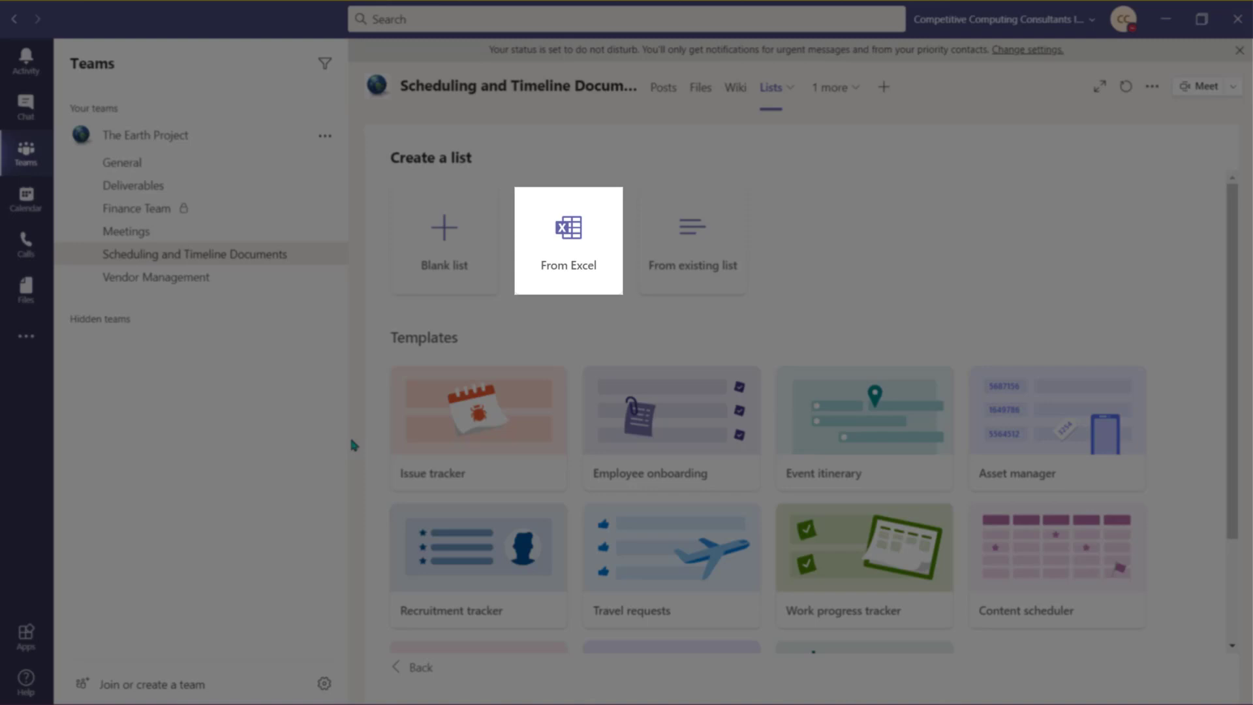
{"action": "mouse_move", "coordinate": [692, 240]}
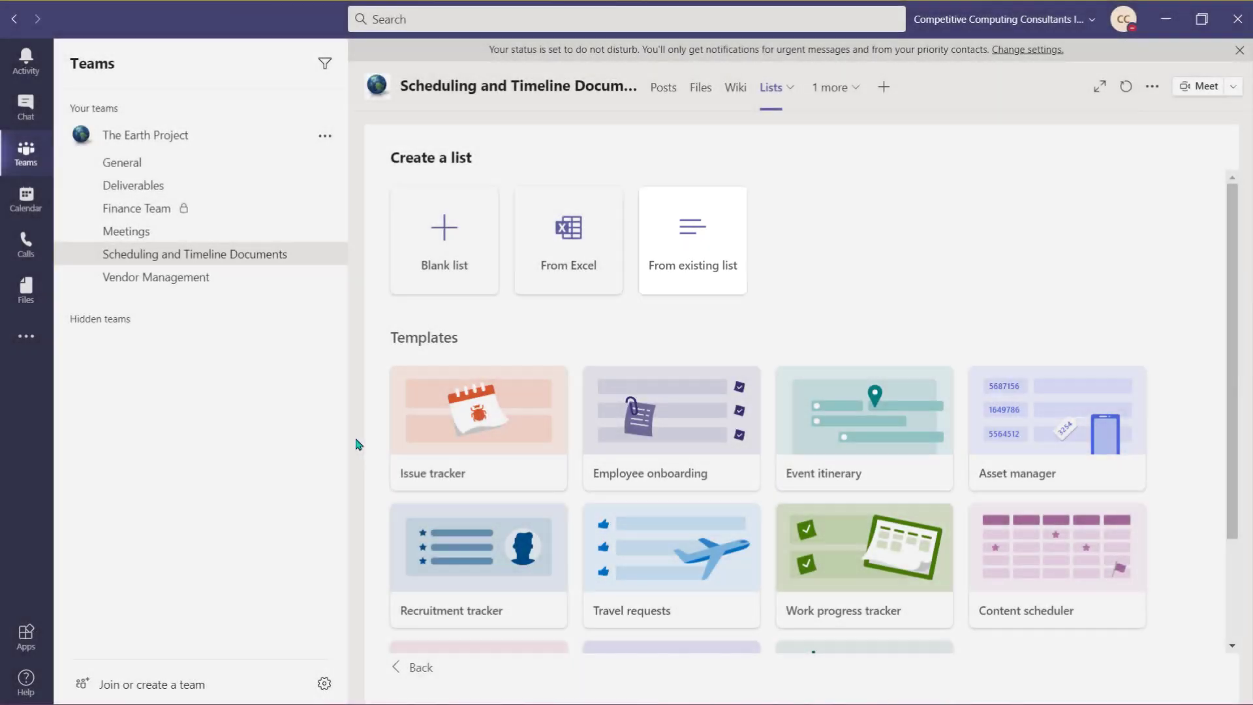
{"action": "scroll", "scroll_direction": "down", "scroll_amount": 3}
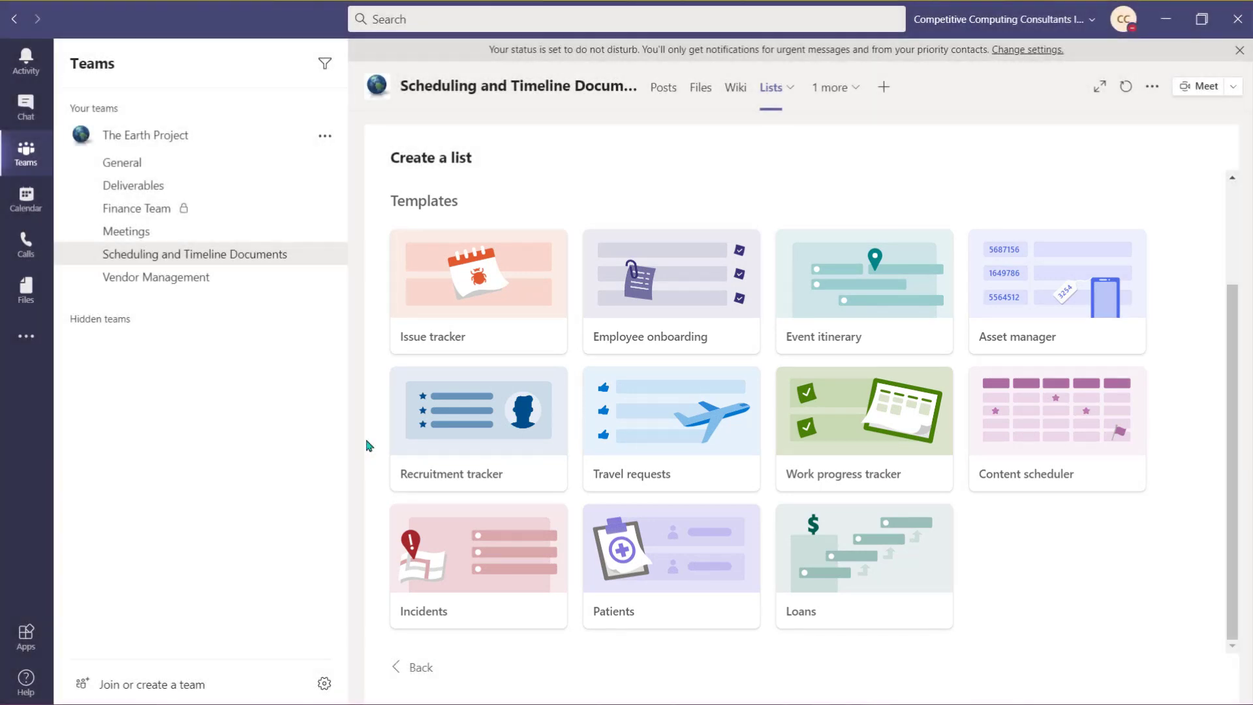
{"action": "left_click", "coordinate": [670, 274]}
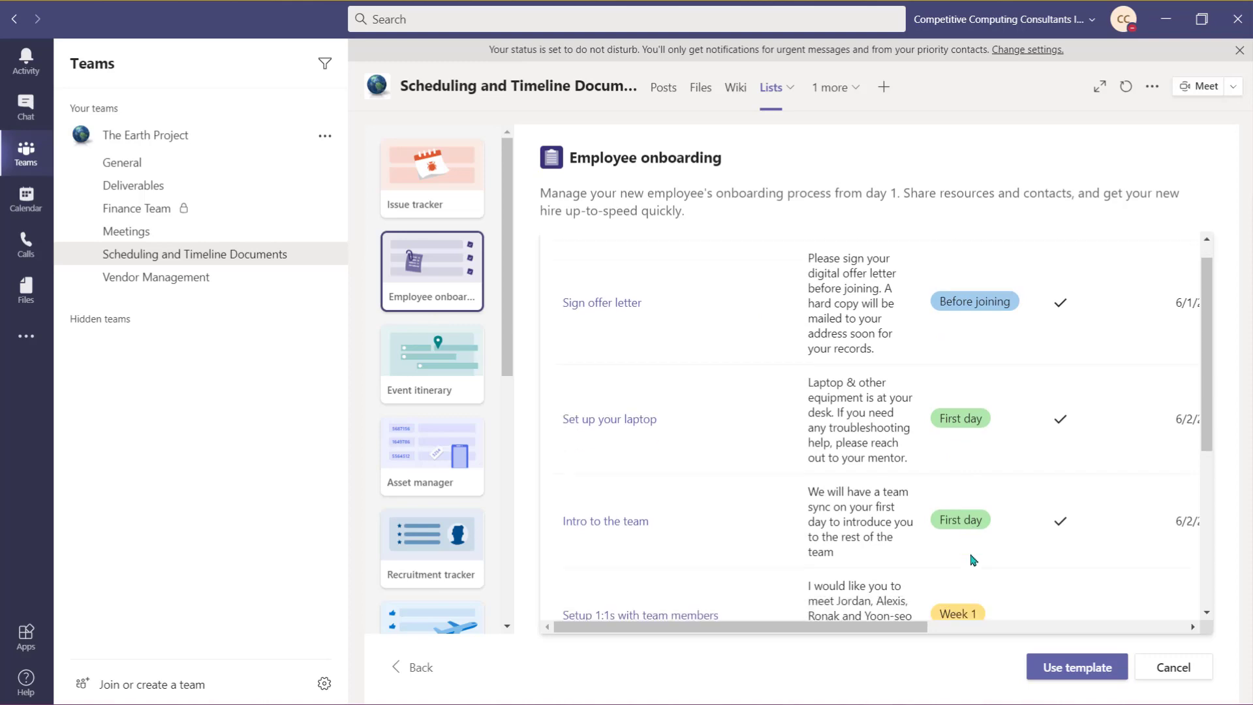
{"action": "left_click", "coordinate": [431, 547]}
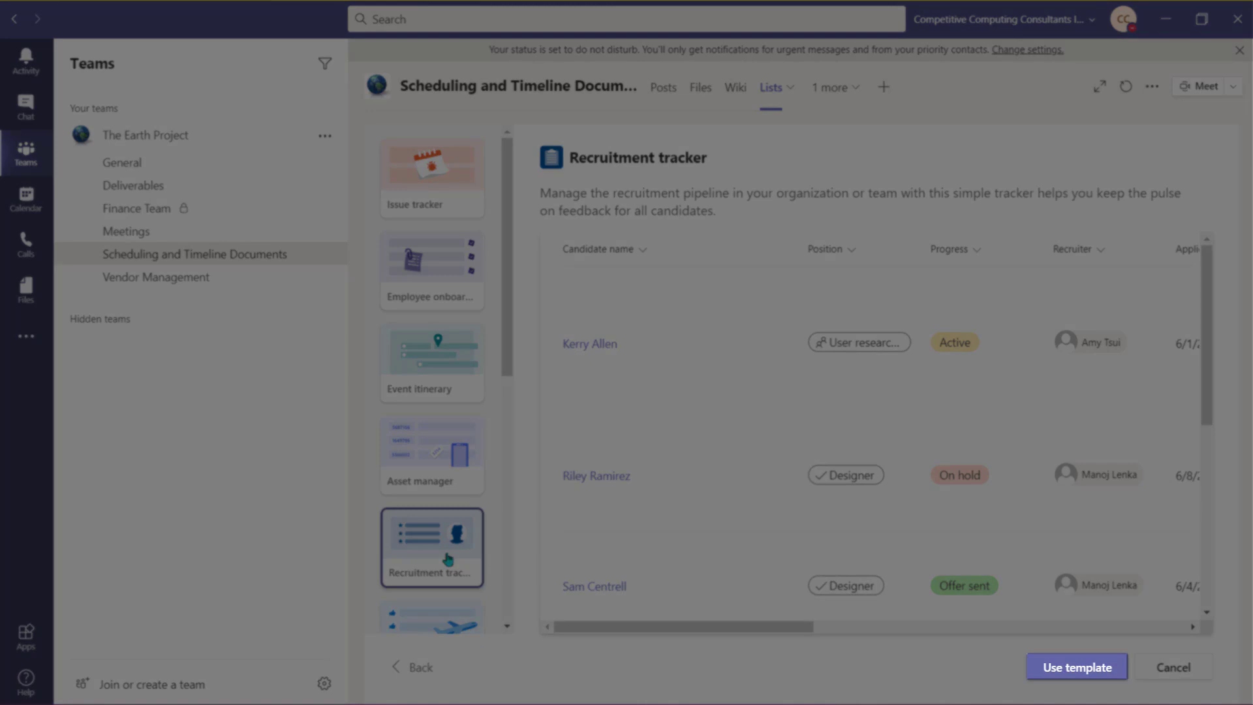
{"action": "mouse_move", "coordinate": [430, 614]}
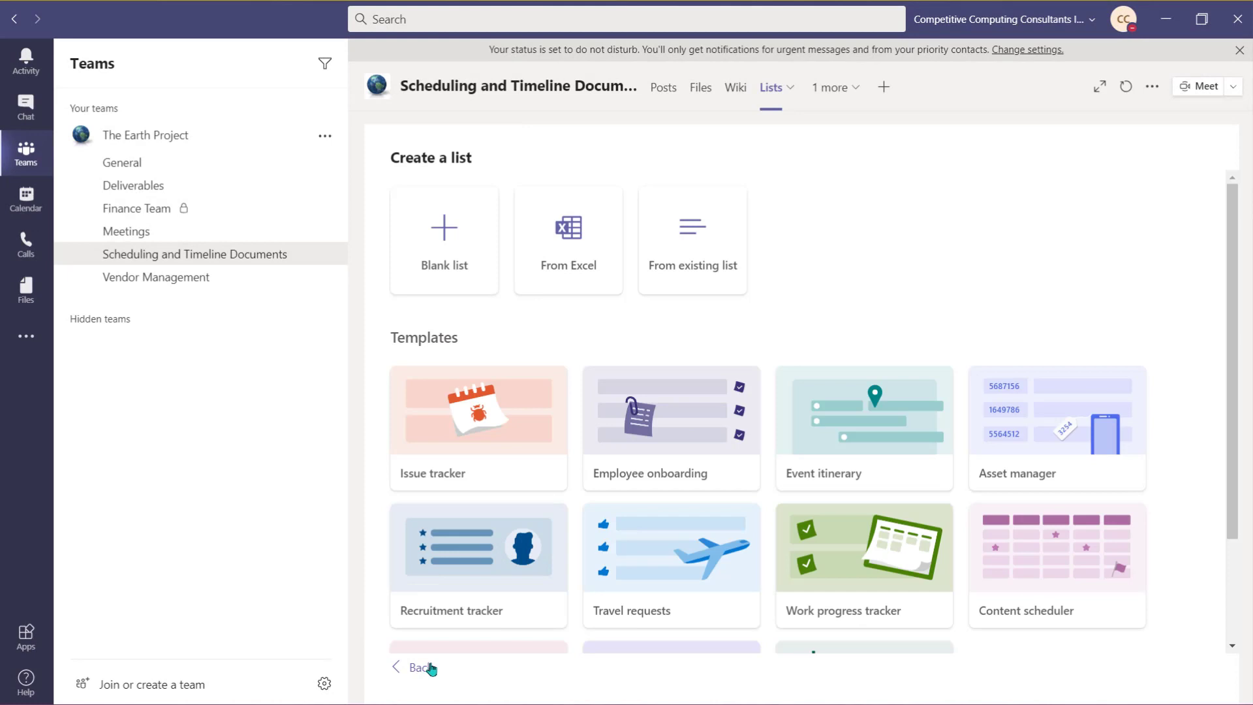
Step: Create blank list 'Project Item List' with Earth Project tracking description, green colour, rocket icon
{"action": "left_click", "coordinate": [444, 239]}
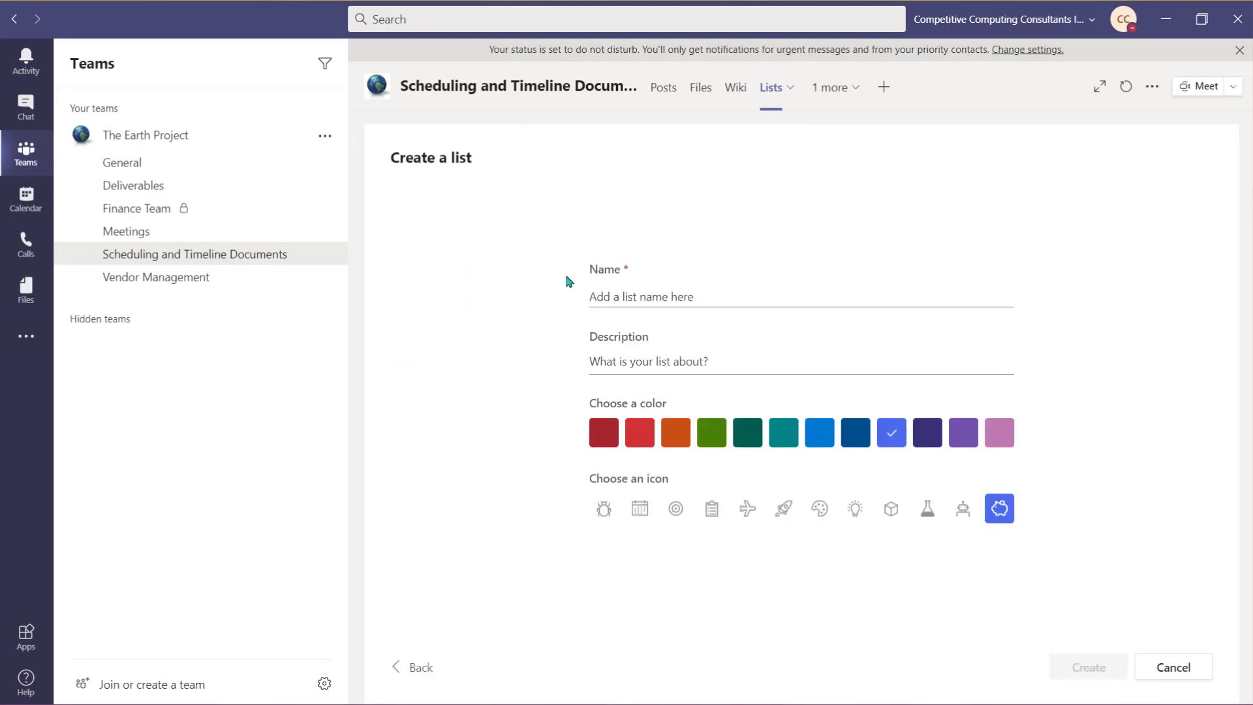
{"action": "type", "text": "Project Item List"}
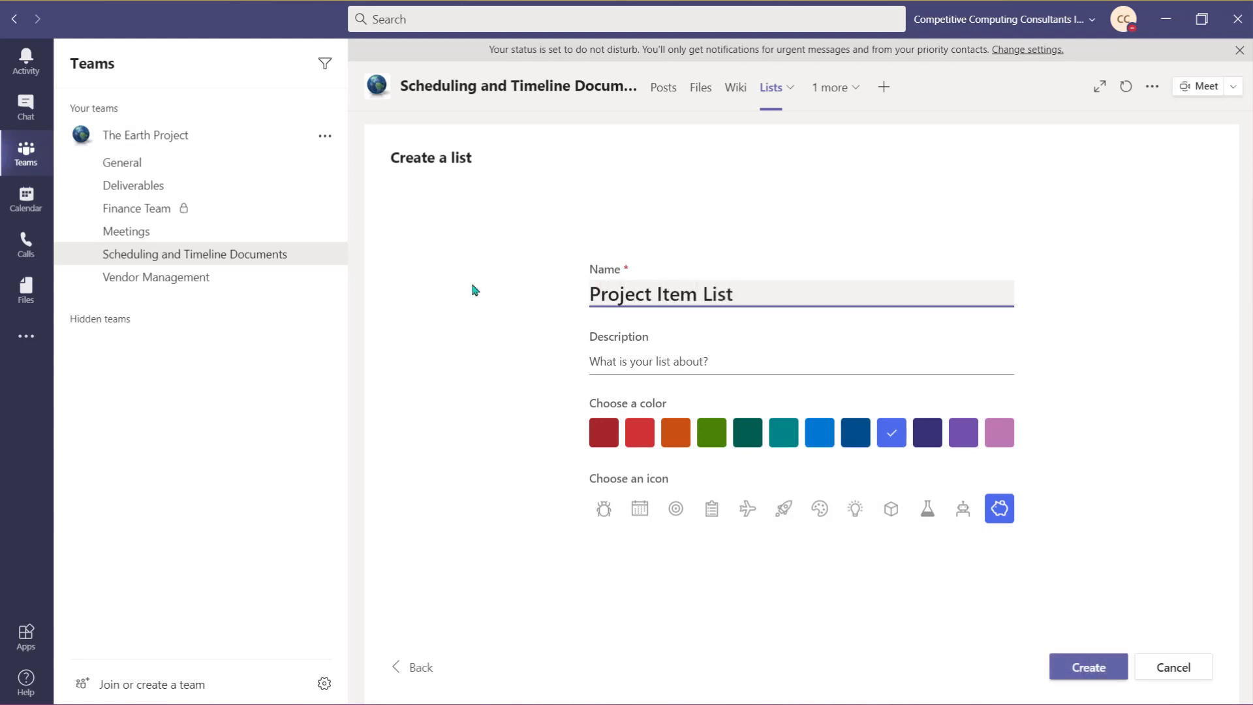
{"action": "type", "text": "This list it to manage and track the project items for The Earth Project."}
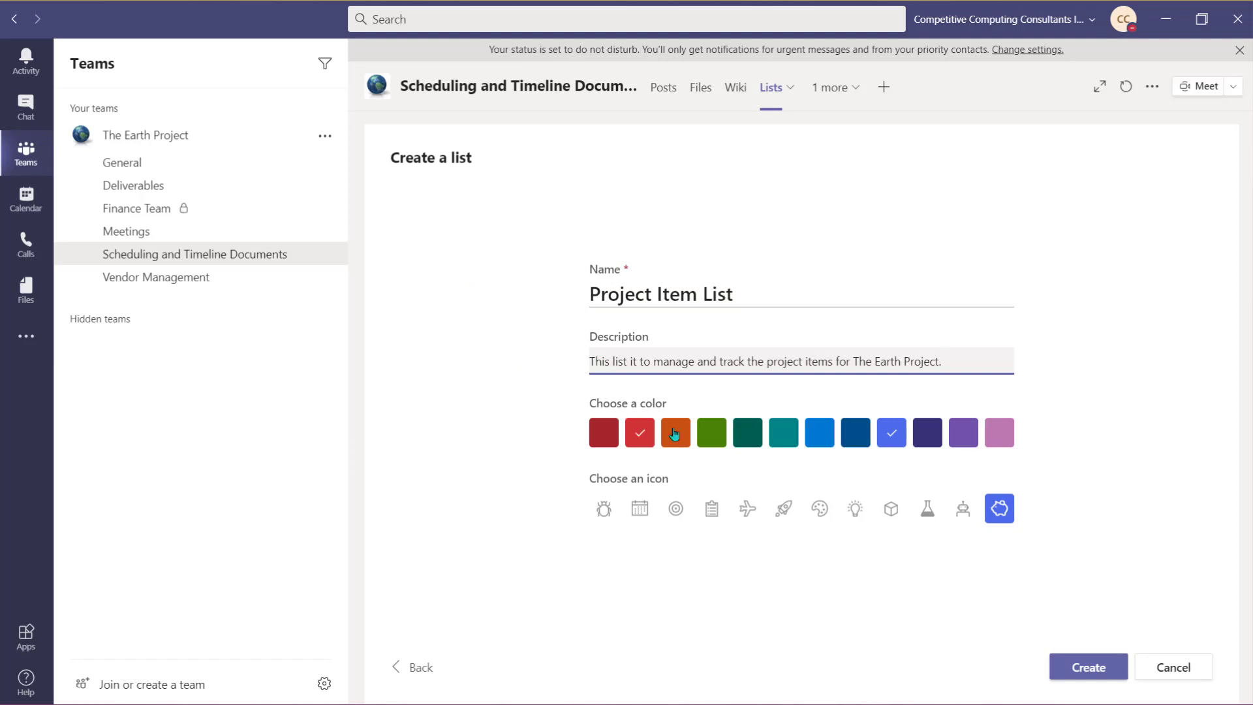
{"action": "left_click", "coordinate": [710, 432]}
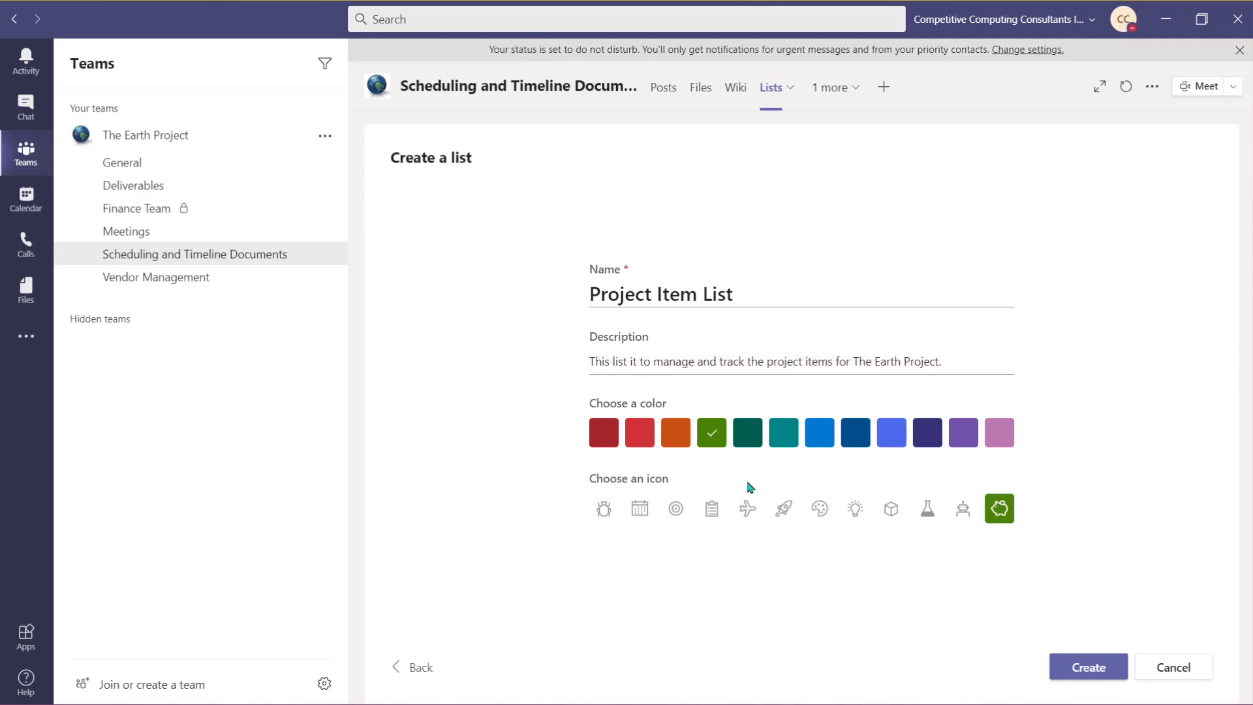
{"action": "left_click", "coordinate": [783, 508]}
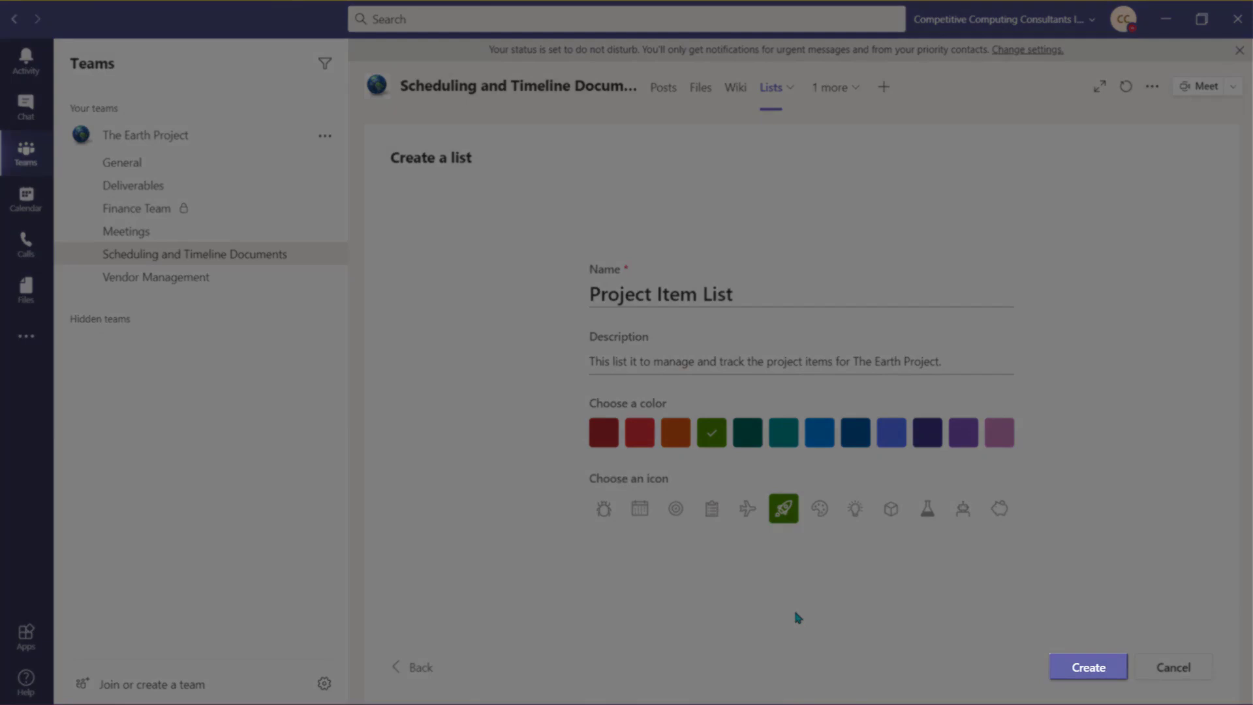
{"action": "left_click", "coordinate": [1087, 667]}
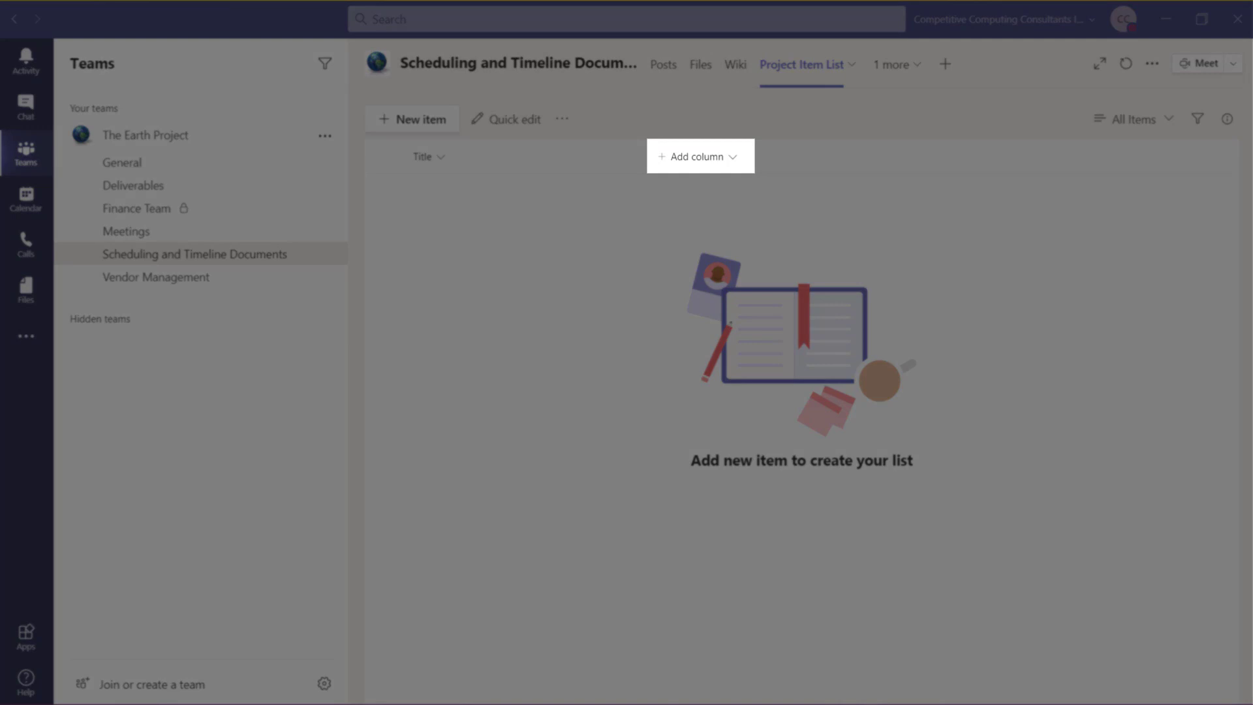
Step: Open the column type menu from Add column in the Project Item List header
{"action": "left_click", "coordinate": [699, 157]}
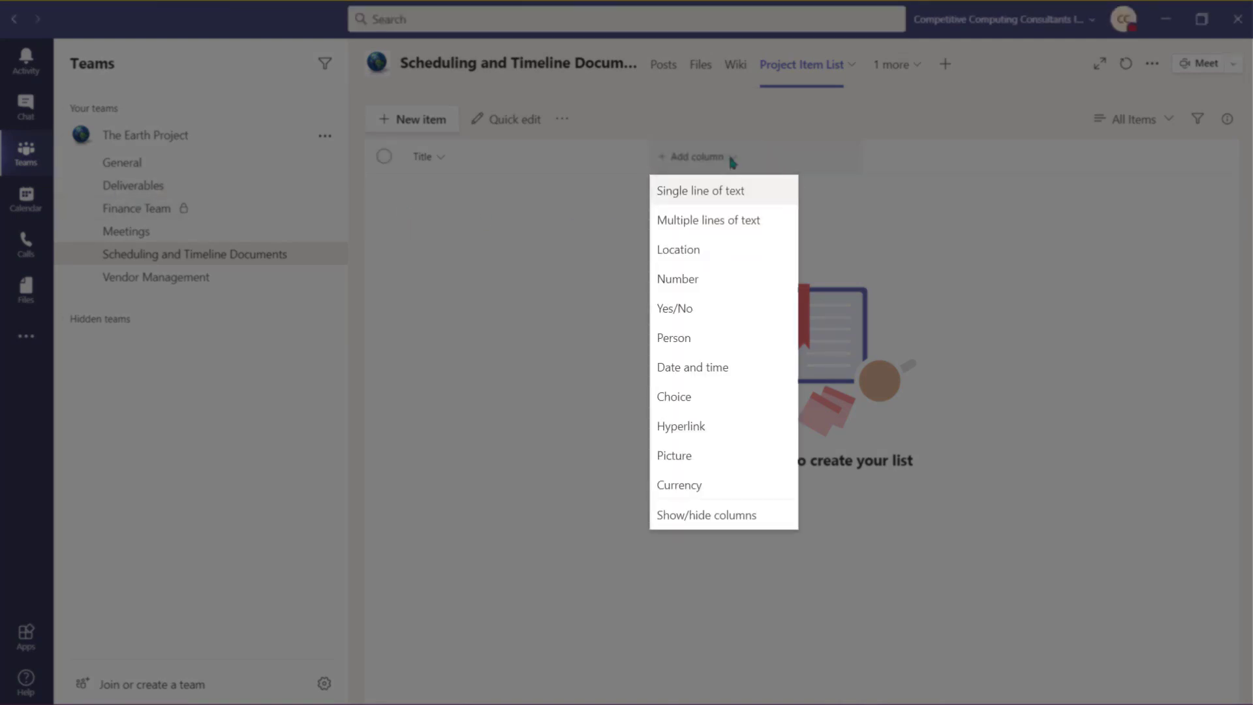
{"action": "mouse_move", "coordinate": [708, 220]}
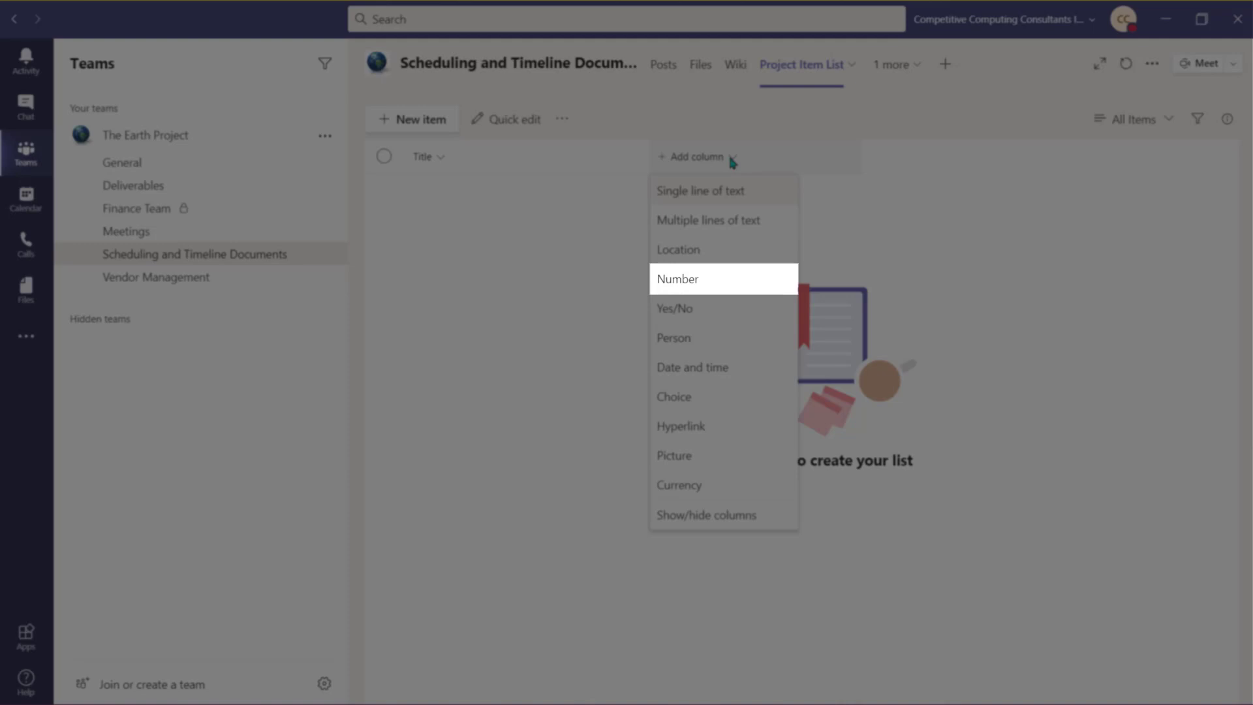
{"action": "mouse_move", "coordinate": [702, 308]}
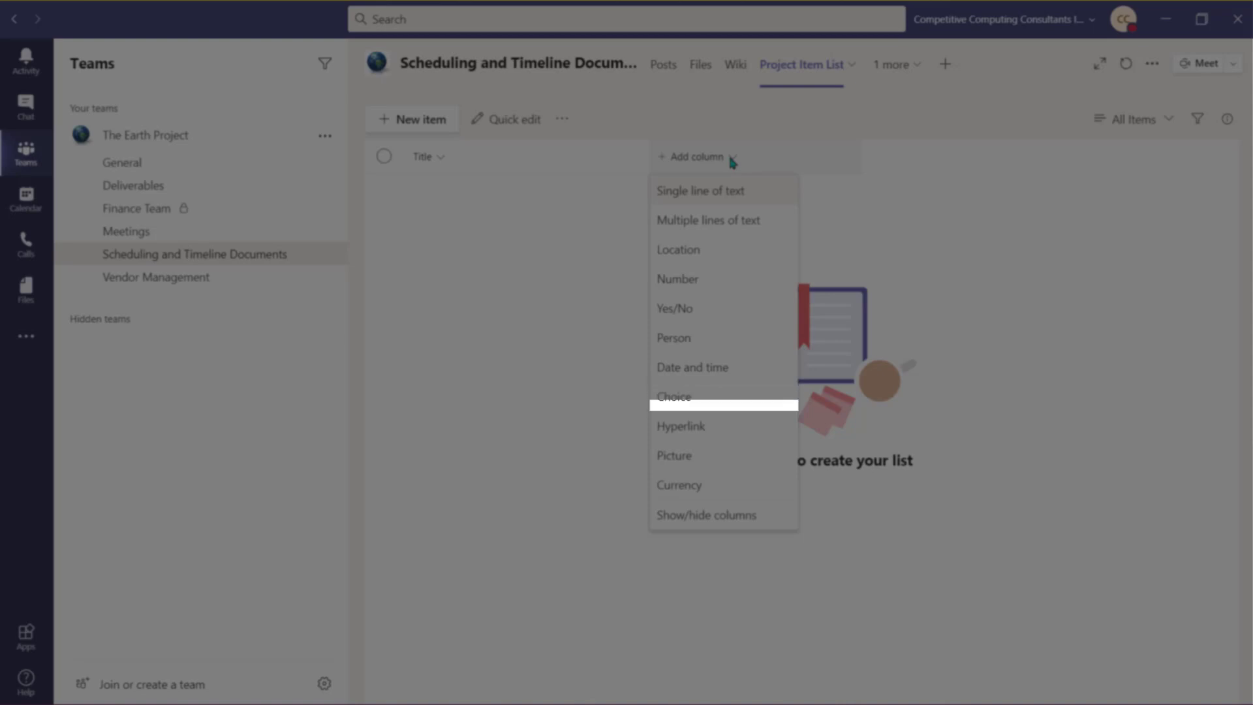
{"action": "mouse_move", "coordinate": [681, 424]}
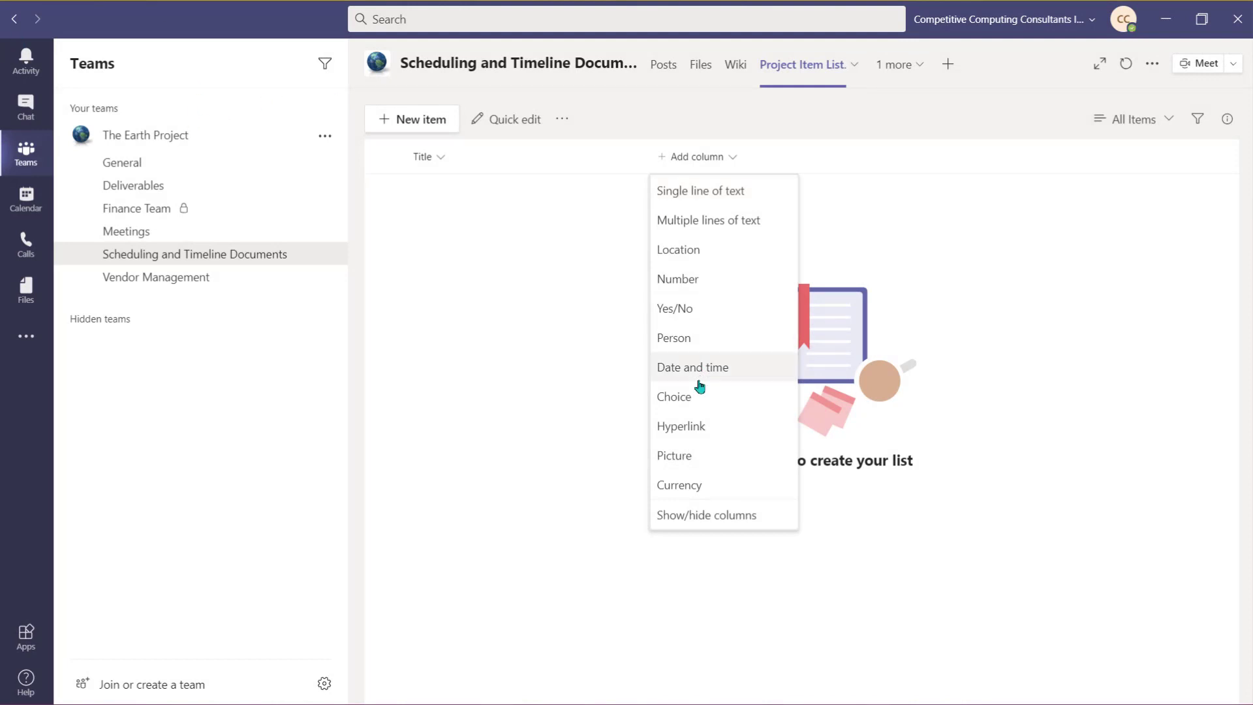
{"action": "left_click", "coordinate": [674, 396]}
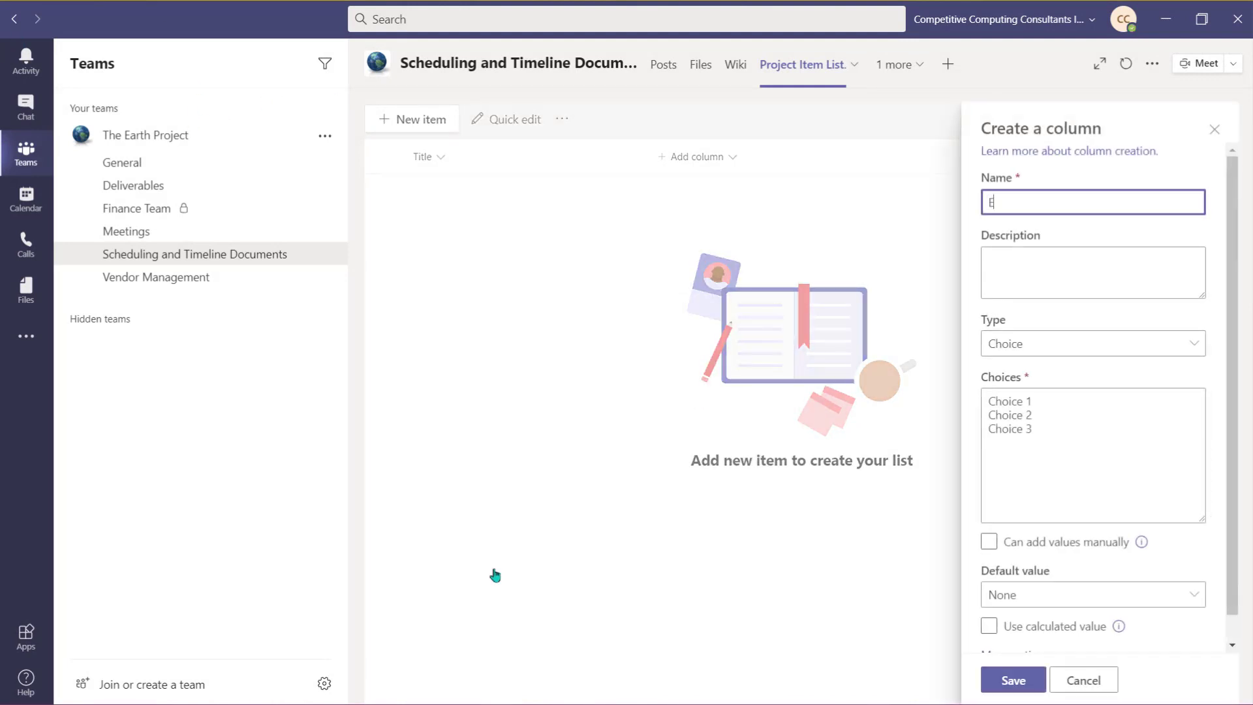
{"action": "type", "text": "Employee Assigned"}
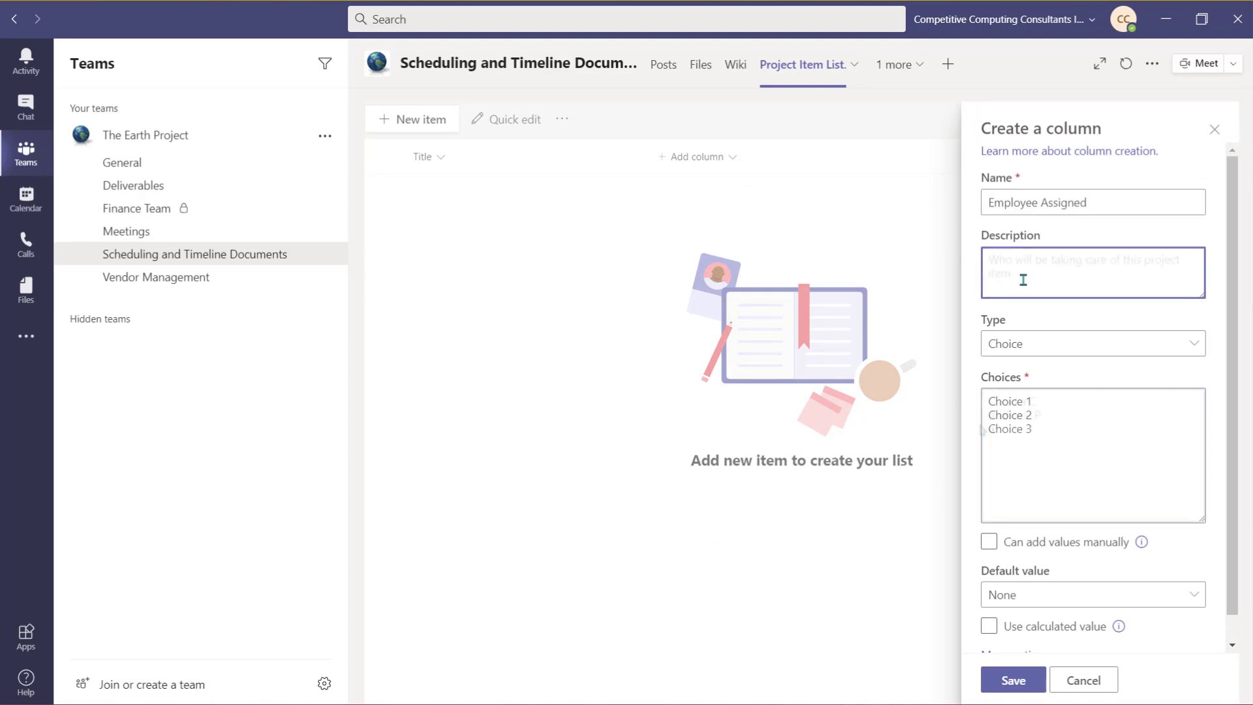
{"action": "type", "text": "Claudia C"}
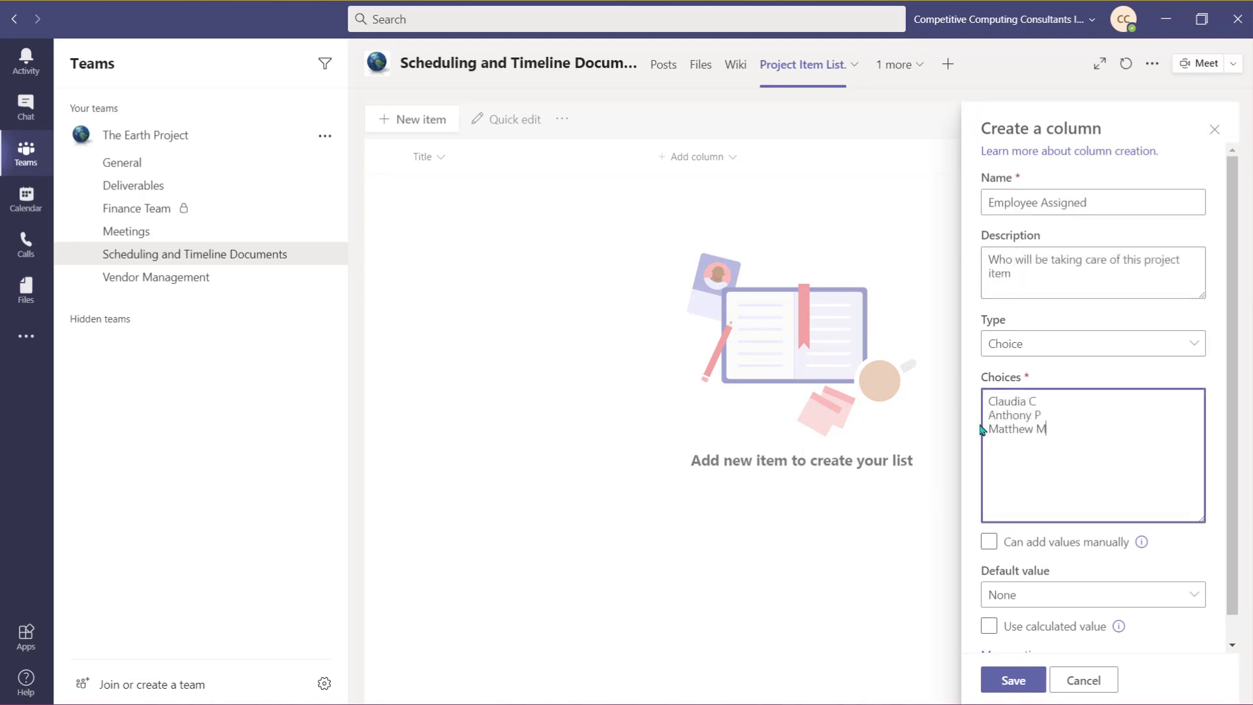
{"action": "left_click", "coordinate": [1011, 680]}
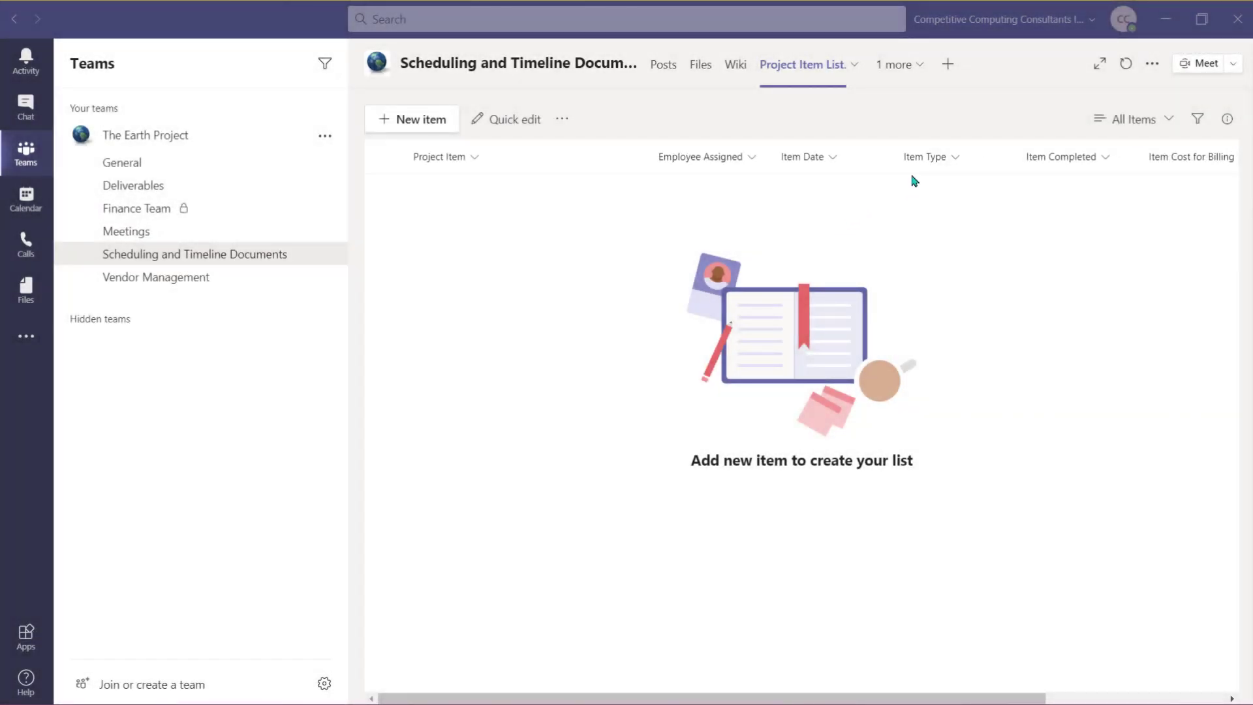
Step: Hide the Item Cost for Billing column from the list view
{"action": "left_click", "coordinate": [954, 157]}
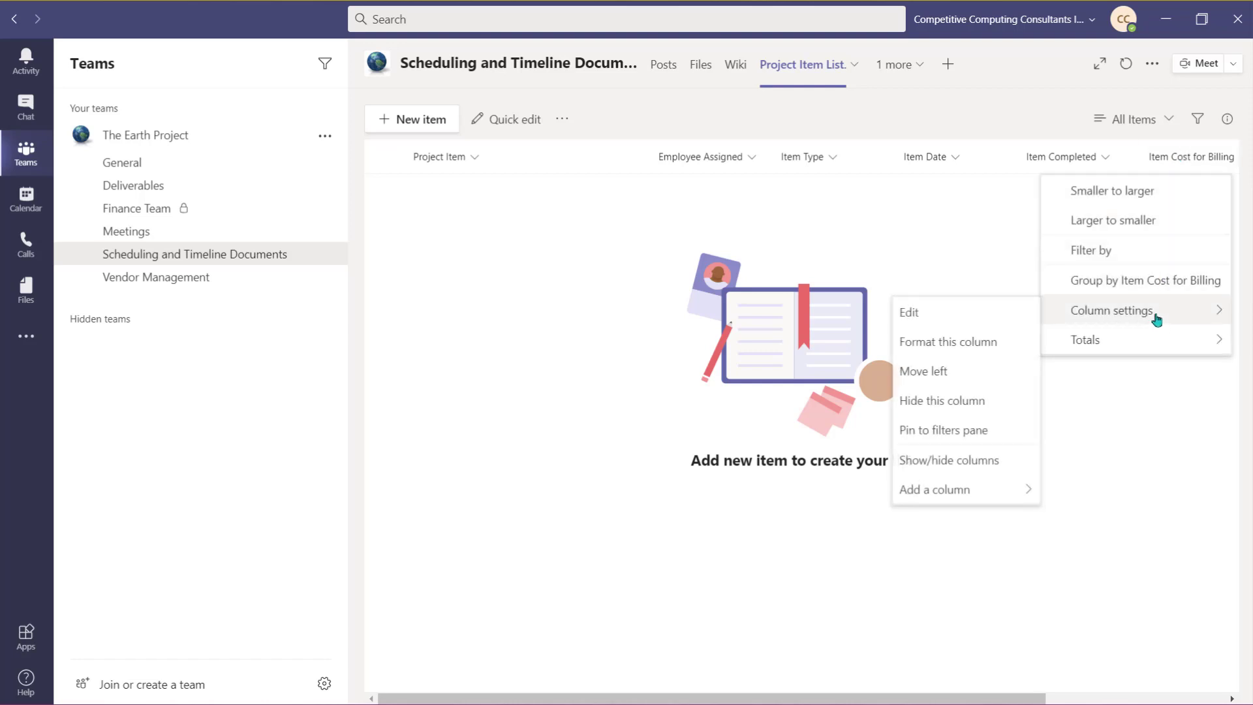
{"action": "left_click", "coordinate": [941, 400]}
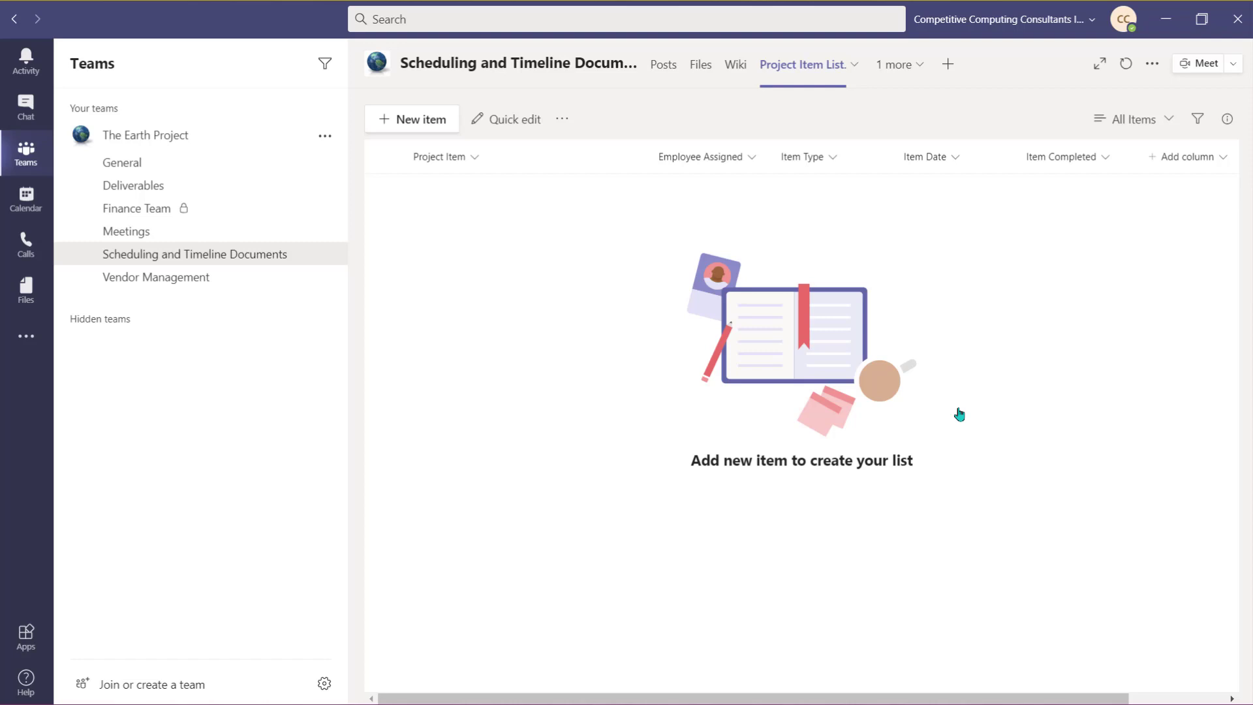
{"action": "mouse_move", "coordinate": [1074, 405]}
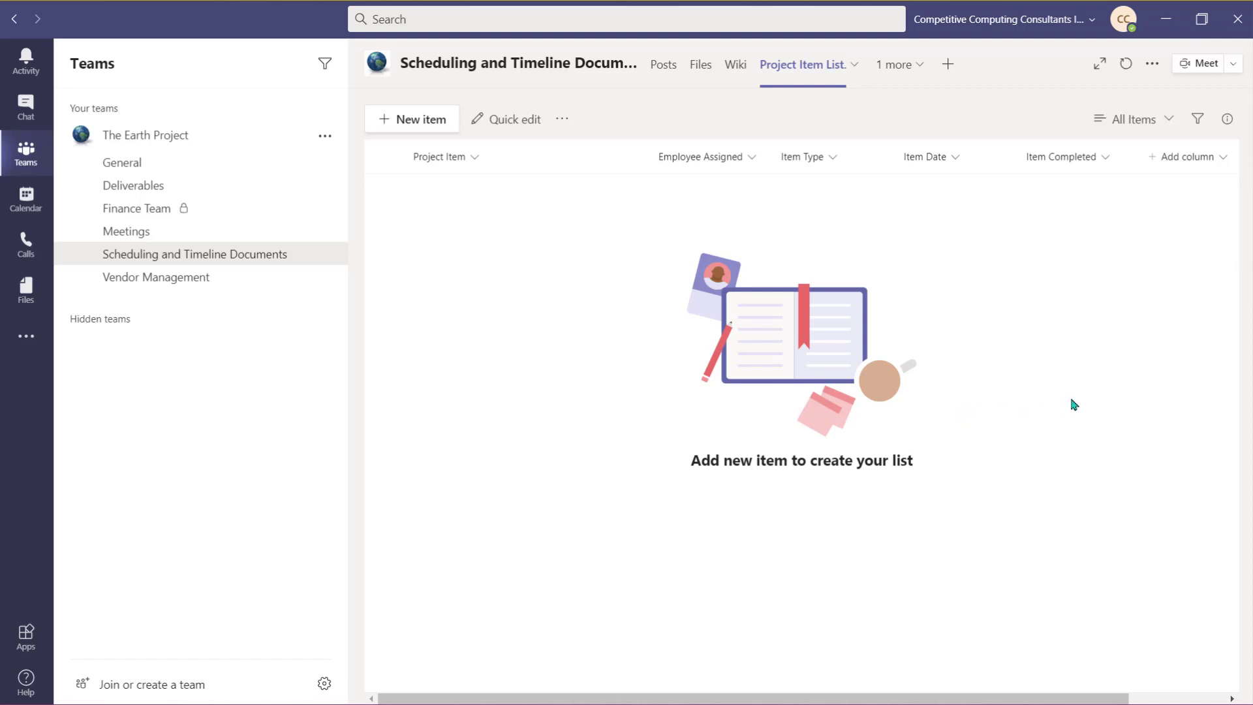
Step: Format the Item Completed column with green Yes and red No, then start a new item
{"action": "left_click", "coordinate": [1067, 156]}
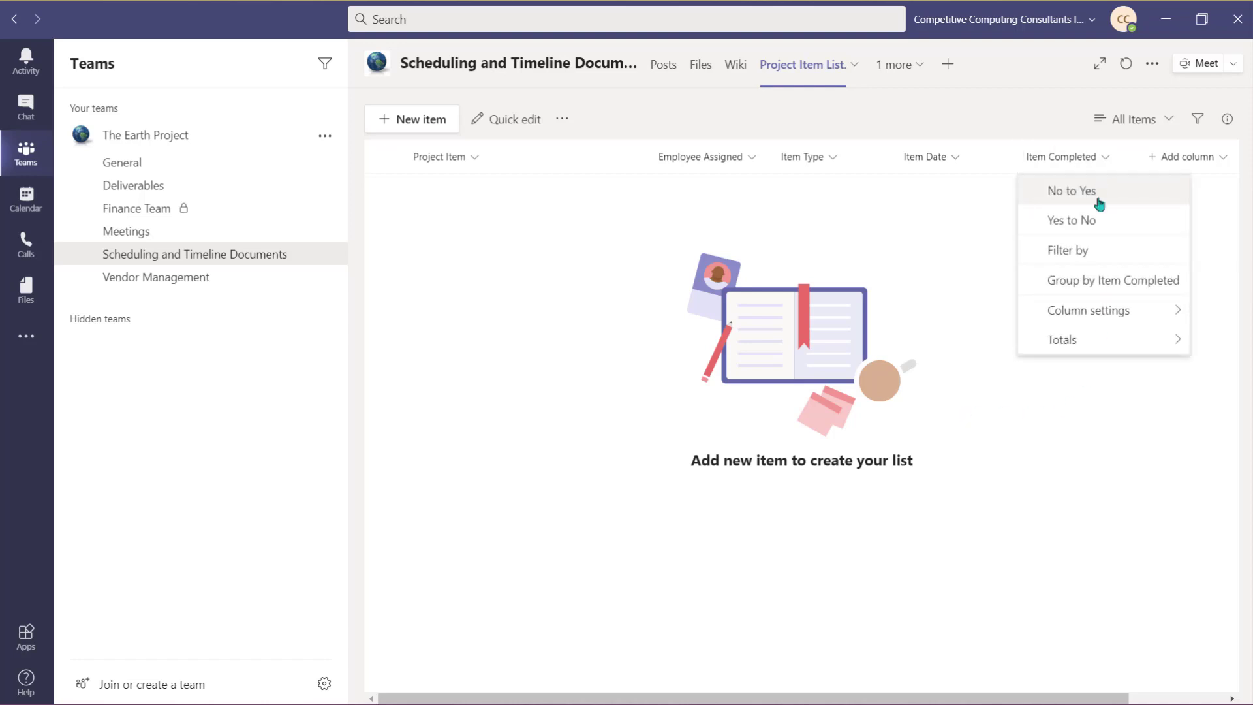
{"action": "left_click", "coordinate": [1089, 310]}
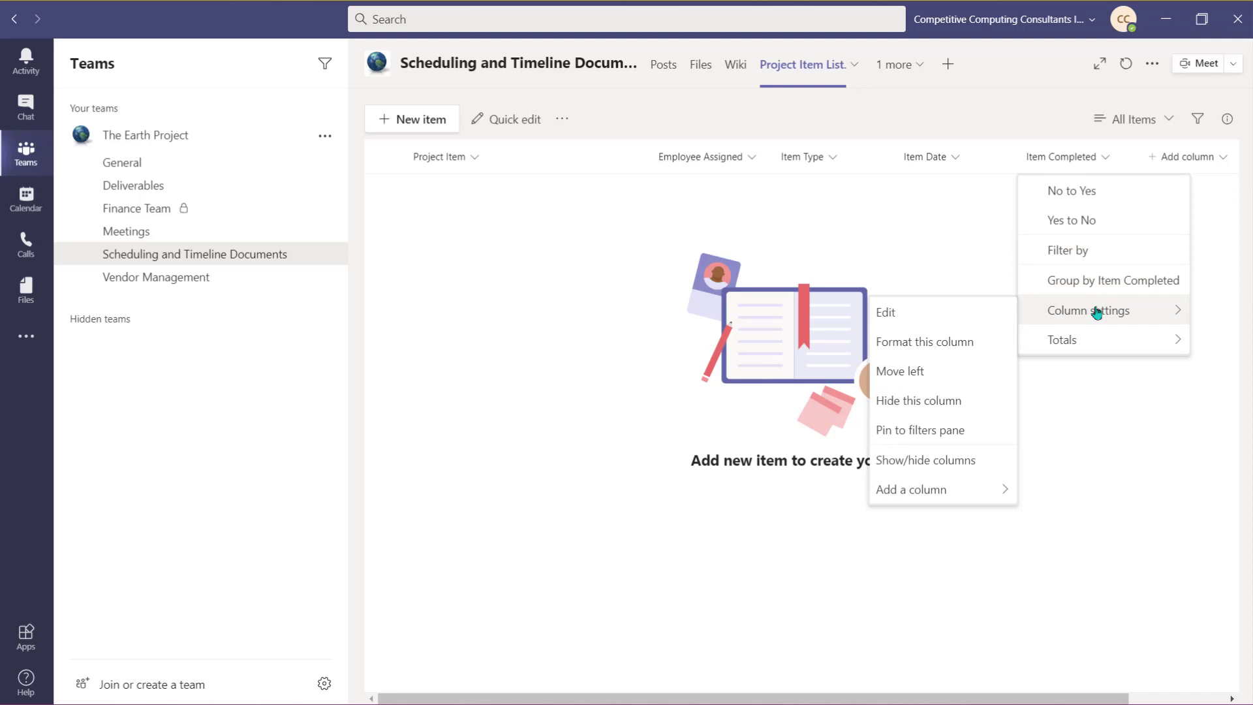
{"action": "left_click", "coordinate": [919, 400]}
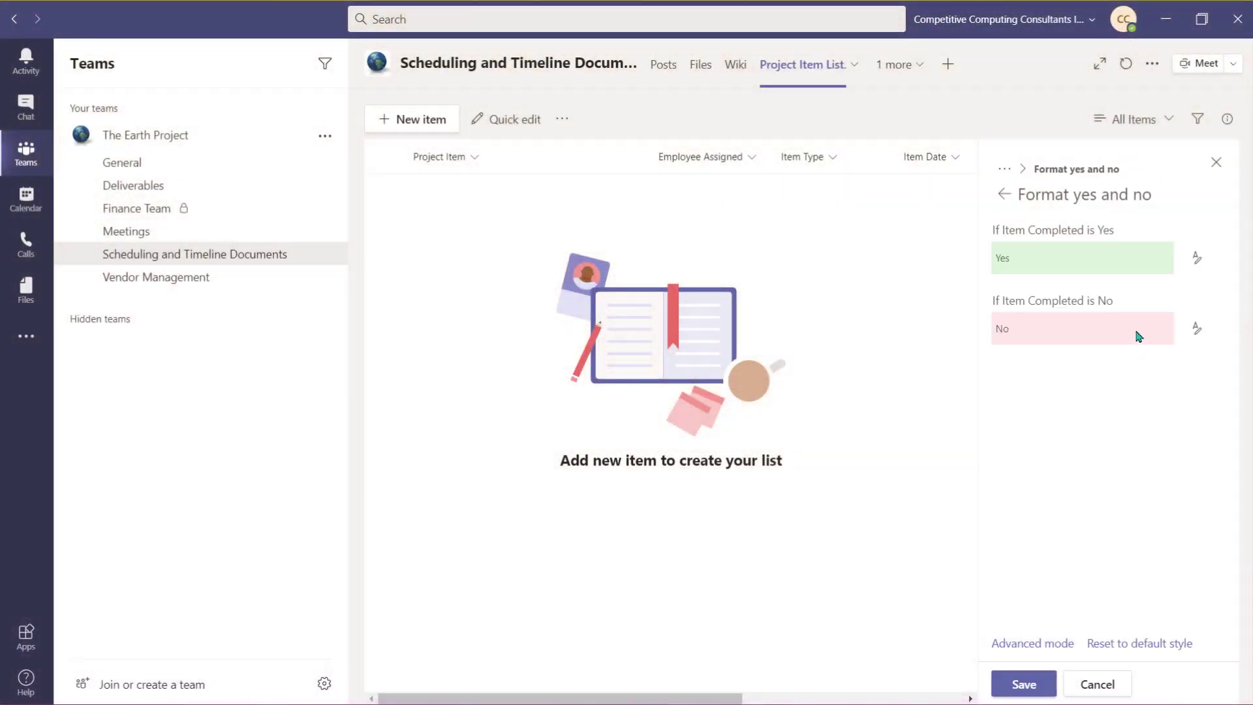
{"action": "left_click", "coordinate": [1022, 685]}
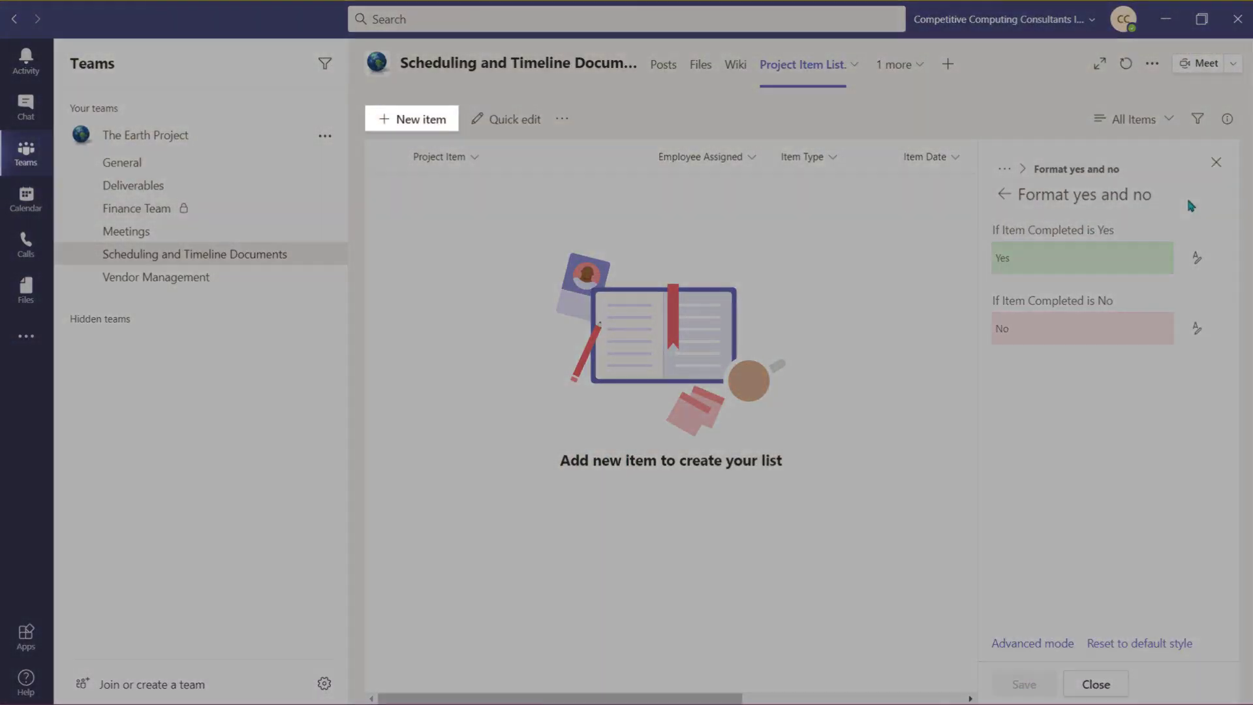
{"action": "left_click", "coordinate": [1095, 684]}
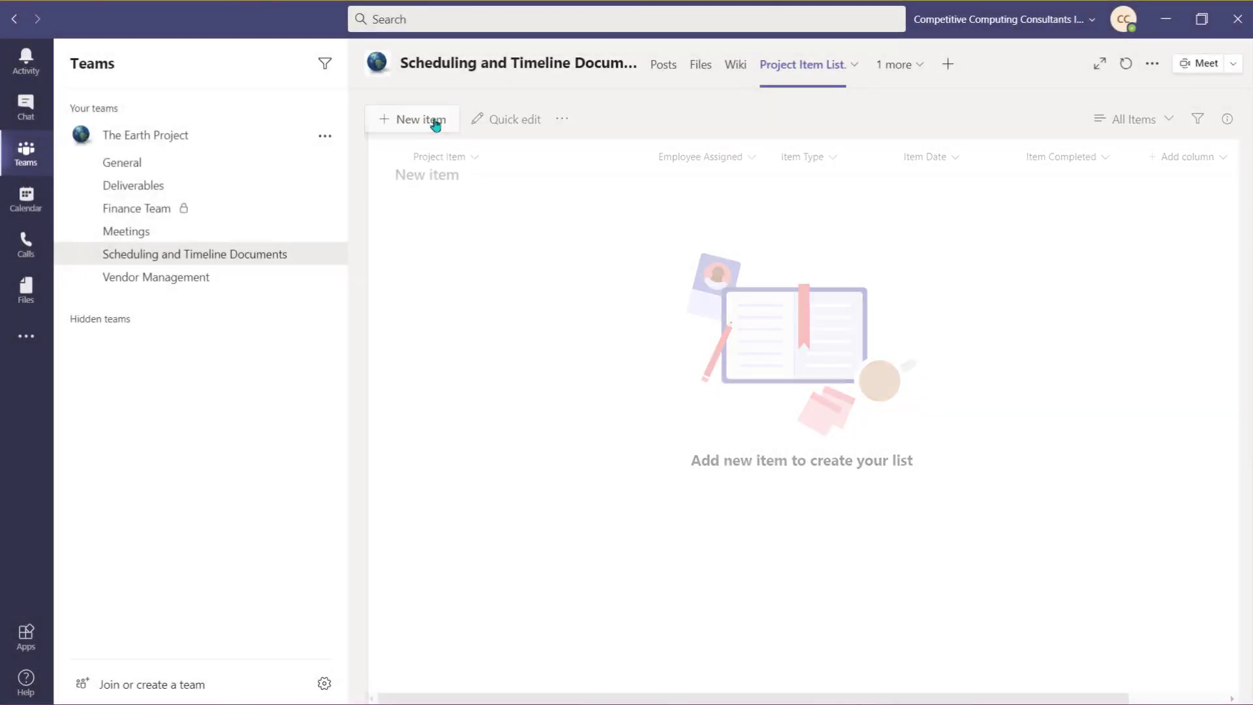
Step: Enter and save the Training Deck Creation item in the New item form
{"action": "type", "text": "Training Deck Creation"}
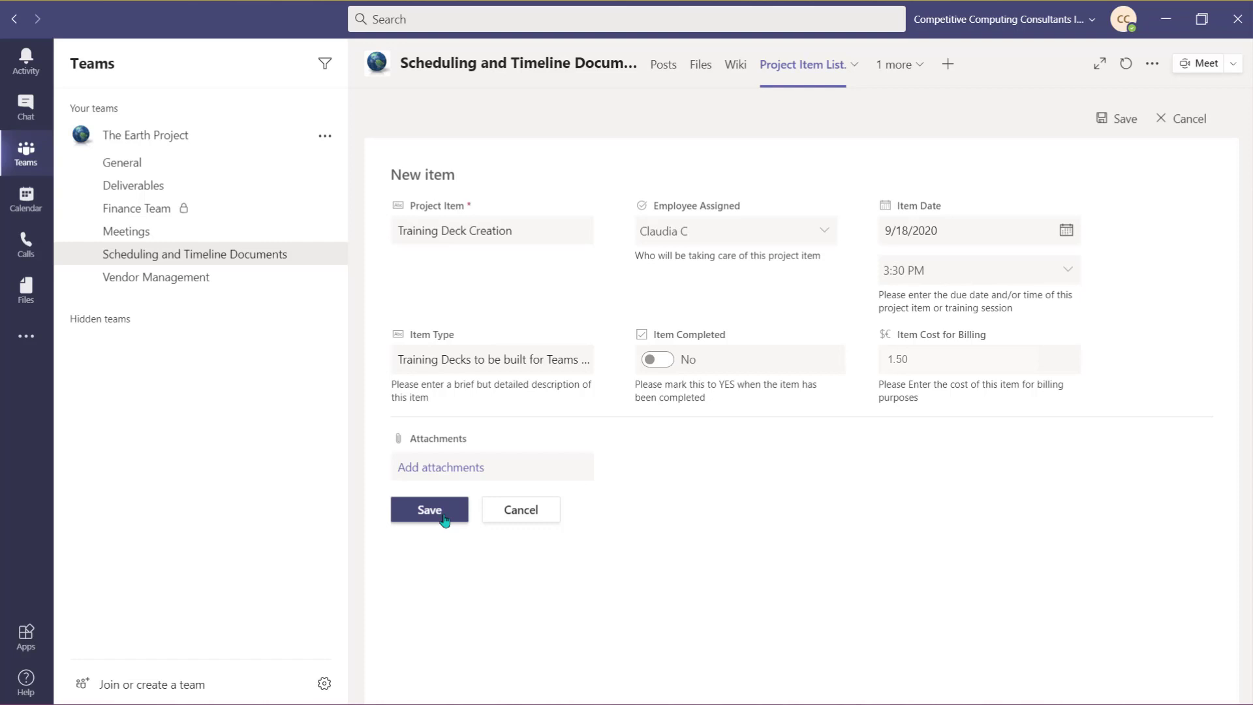
{"action": "left_click", "coordinate": [430, 510]}
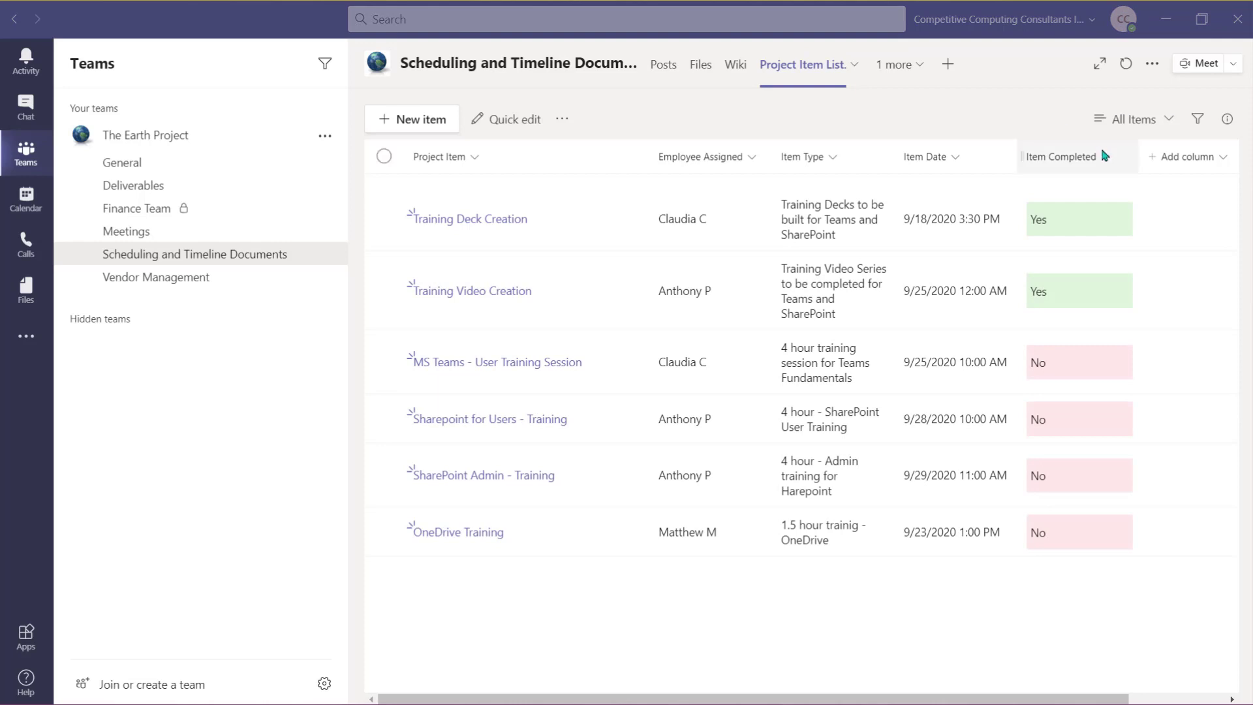
{"action": "left_click", "coordinate": [1063, 156]}
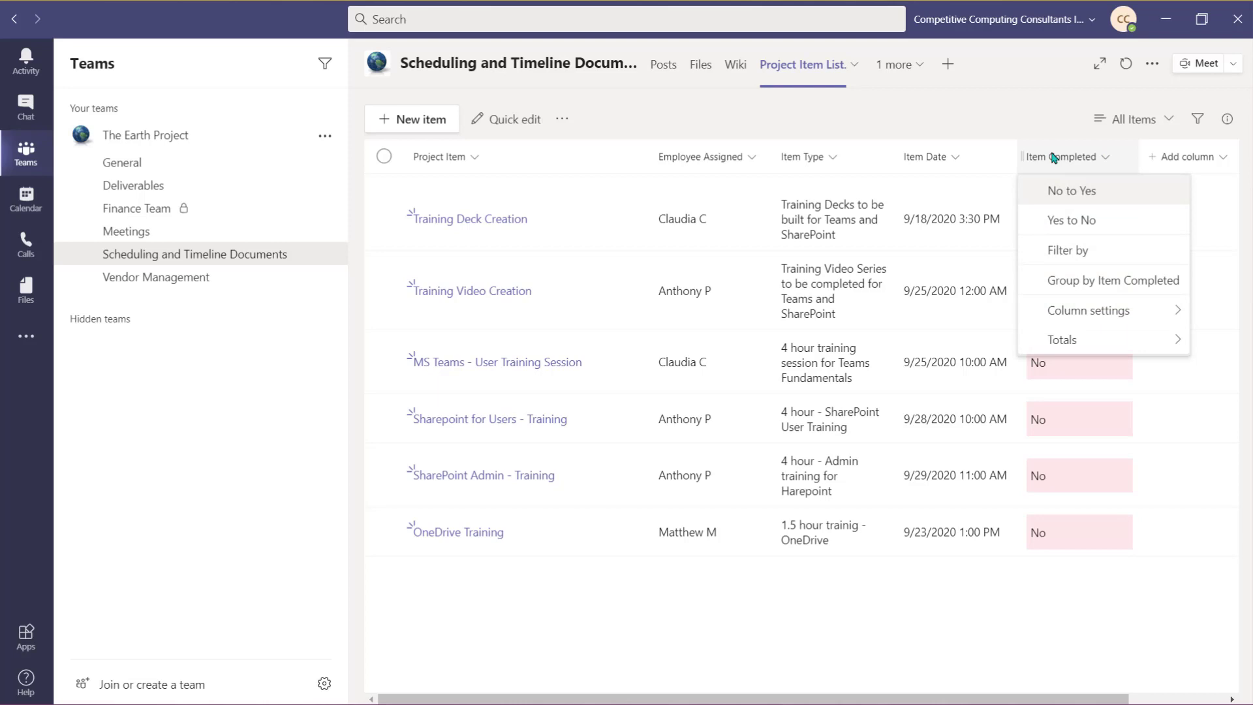
{"action": "left_click", "coordinate": [1072, 190]}
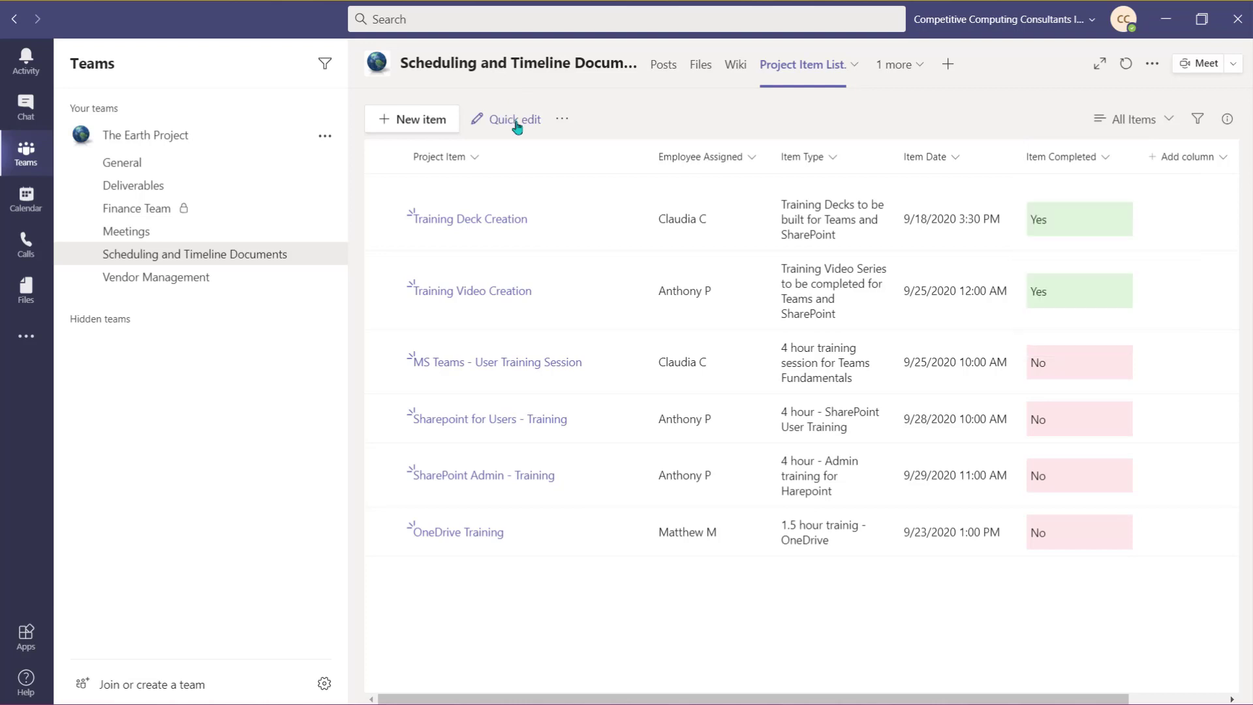
Step: Quick-edit the list: date the MS Teams training session 9/24/2020 and correct SharePoint Admin's description
{"action": "left_click", "coordinate": [513, 119]}
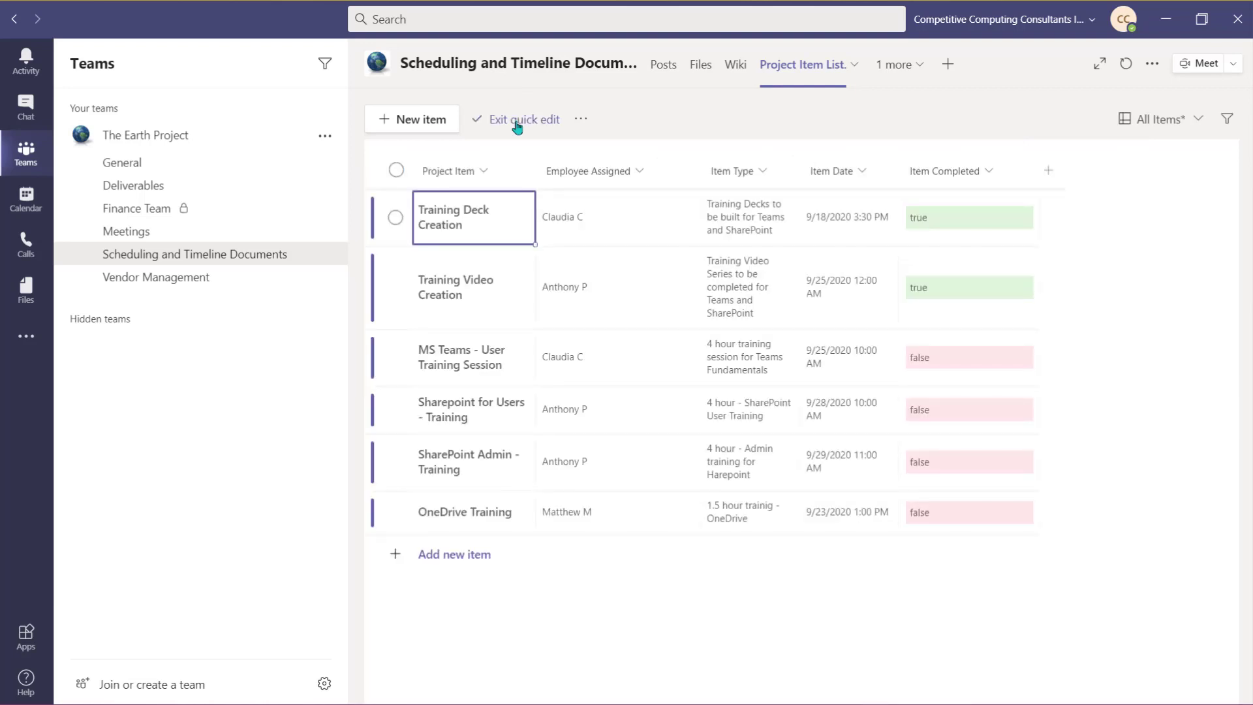
{"action": "mouse_move", "coordinate": [1081, 338]}
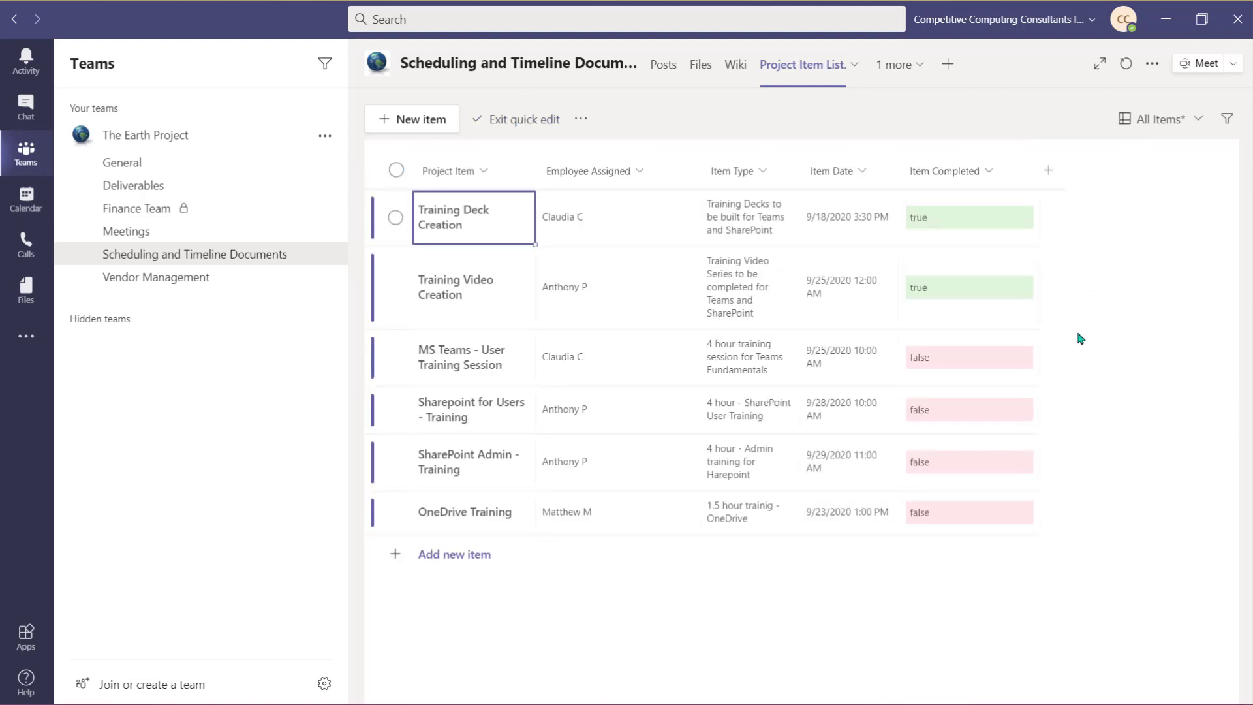
{"action": "left_click", "coordinate": [847, 357]}
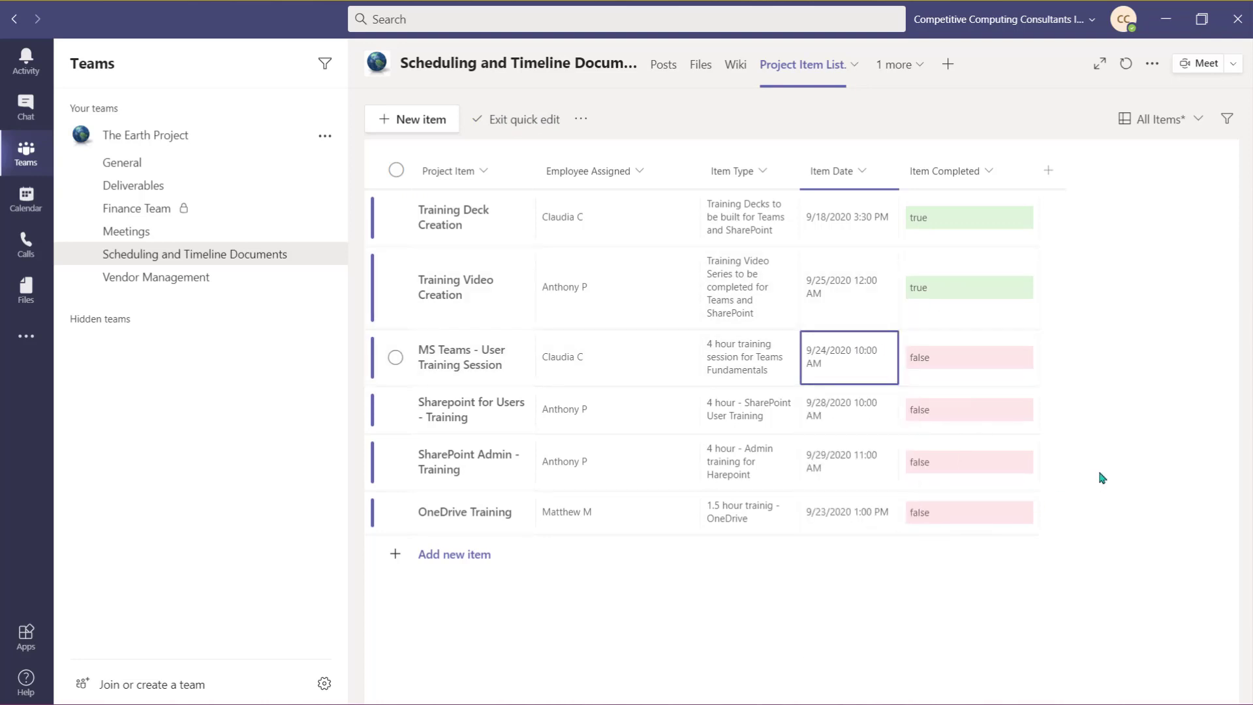
{"action": "left_click", "coordinate": [747, 461]}
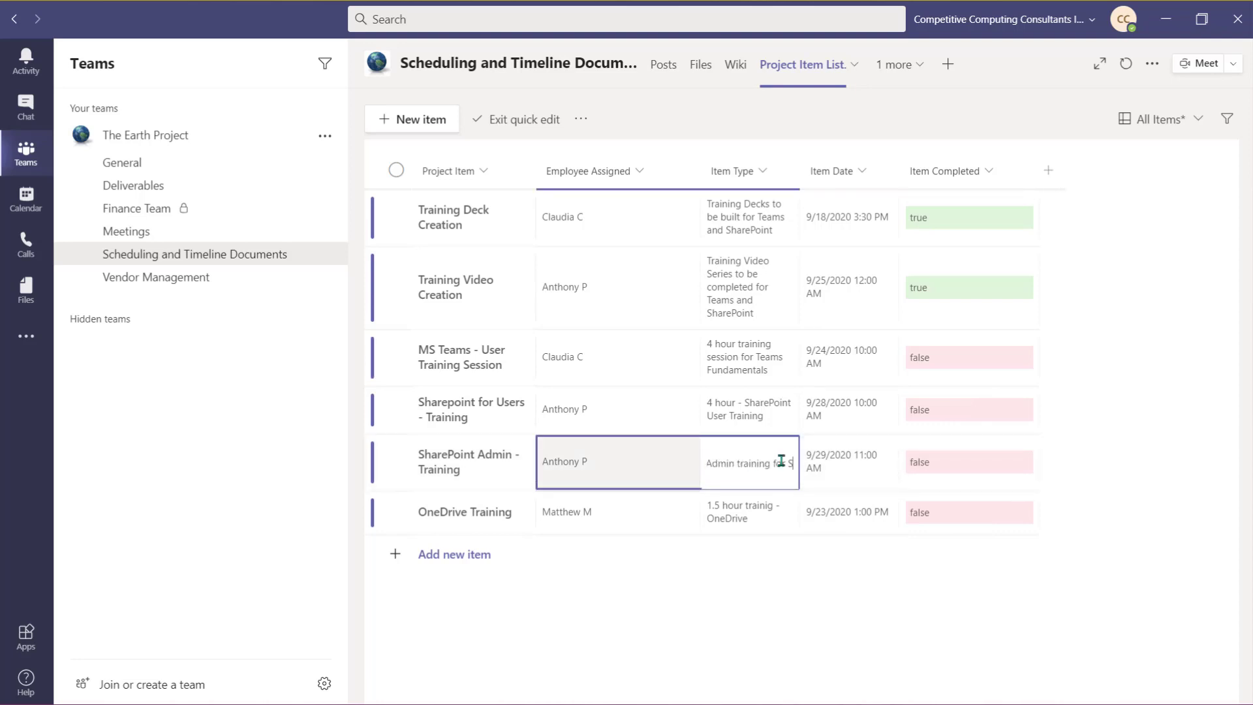
{"action": "type", "text": "4 hour - Admin training for SharePoint"}
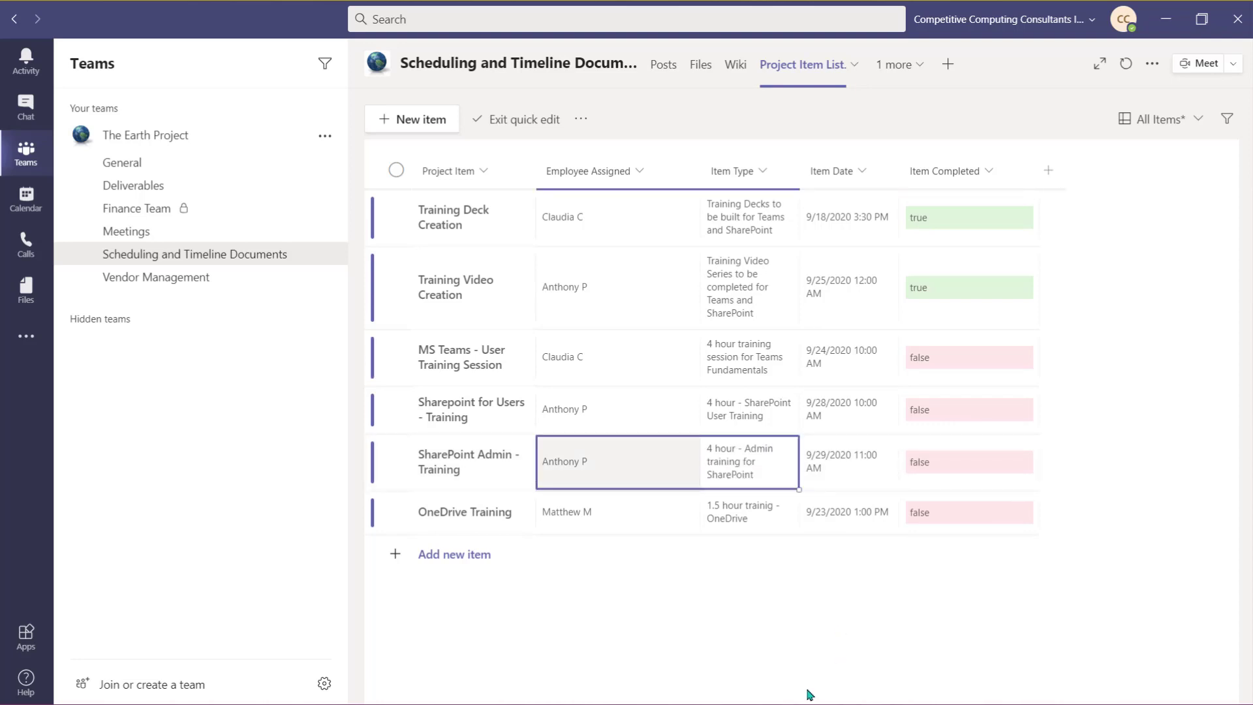
{"action": "left_click", "coordinate": [524, 118]}
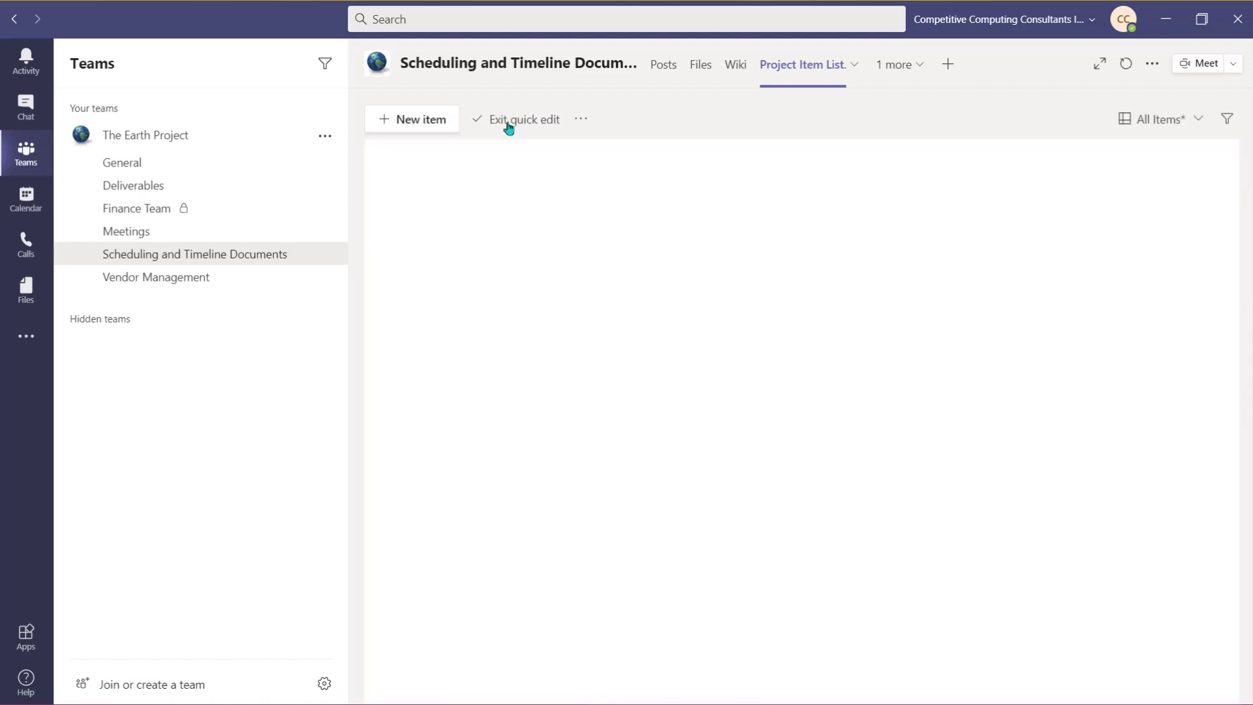
Step: Show the list's extra actions, Export to Excel and Open in SharePoint
{"action": "left_click", "coordinate": [523, 119]}
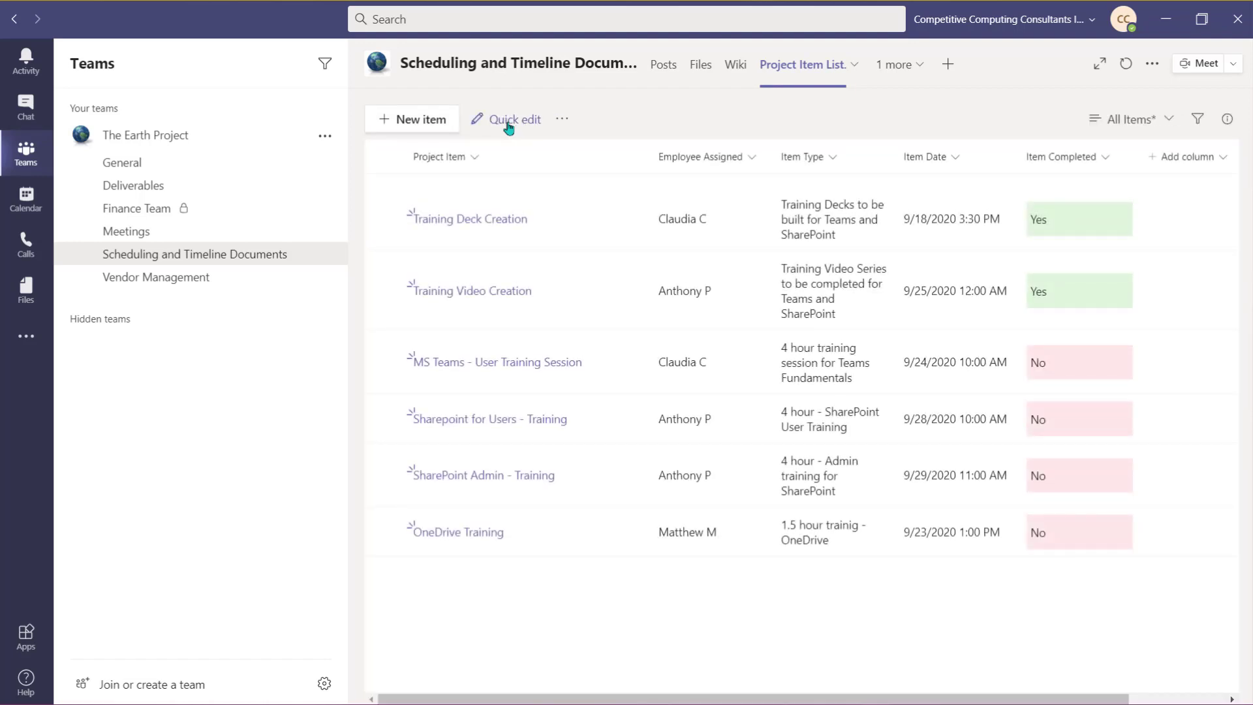
{"action": "left_click", "coordinate": [562, 119]}
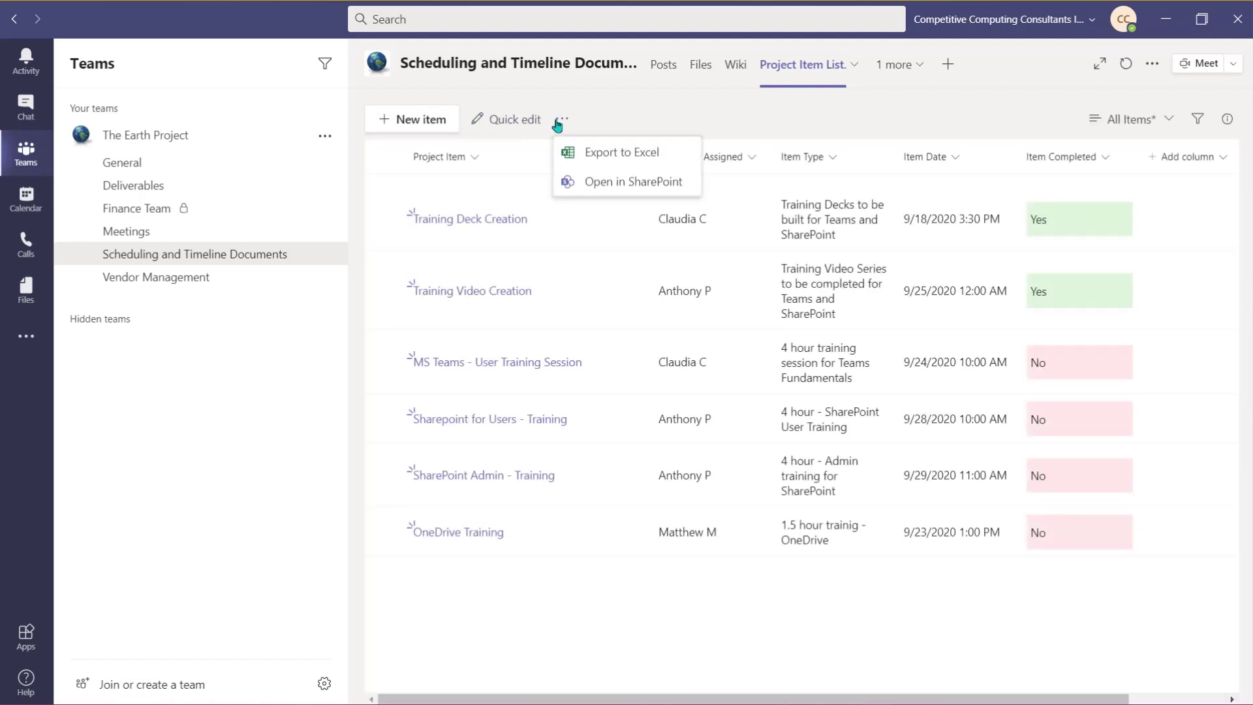
{"action": "mouse_move", "coordinate": [630, 107]}
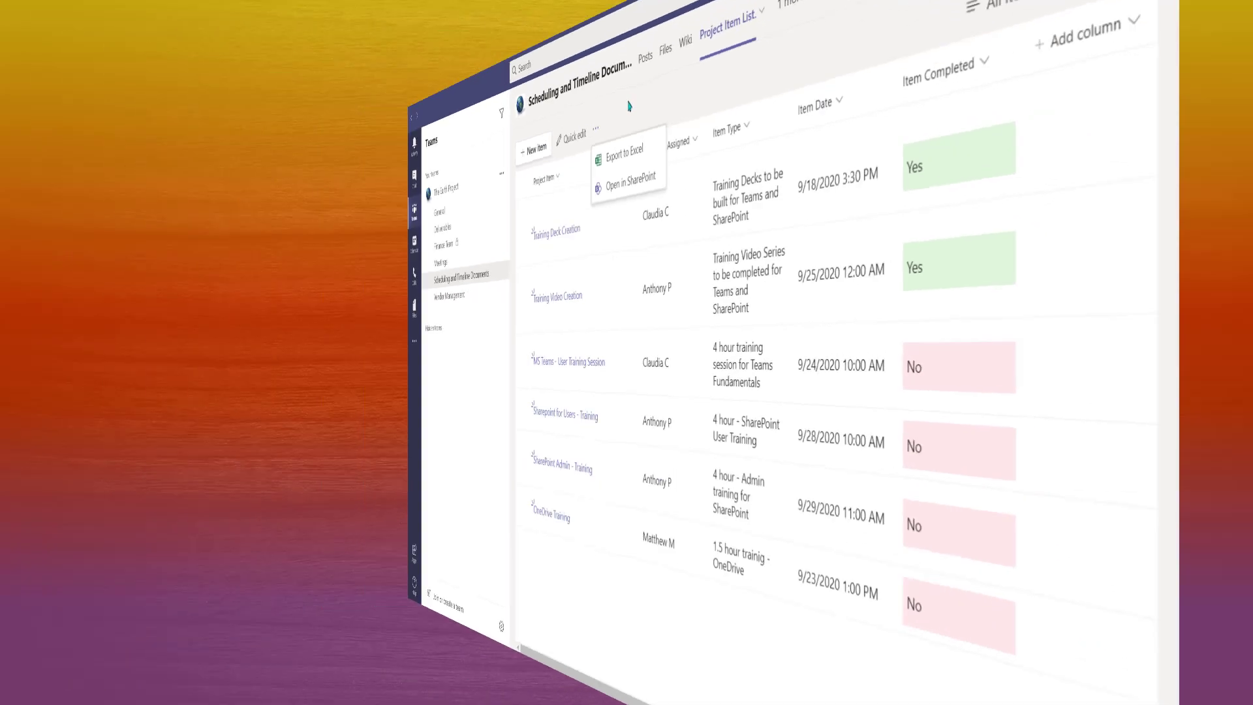
{"action": "left_click", "coordinate": [626, 148]}
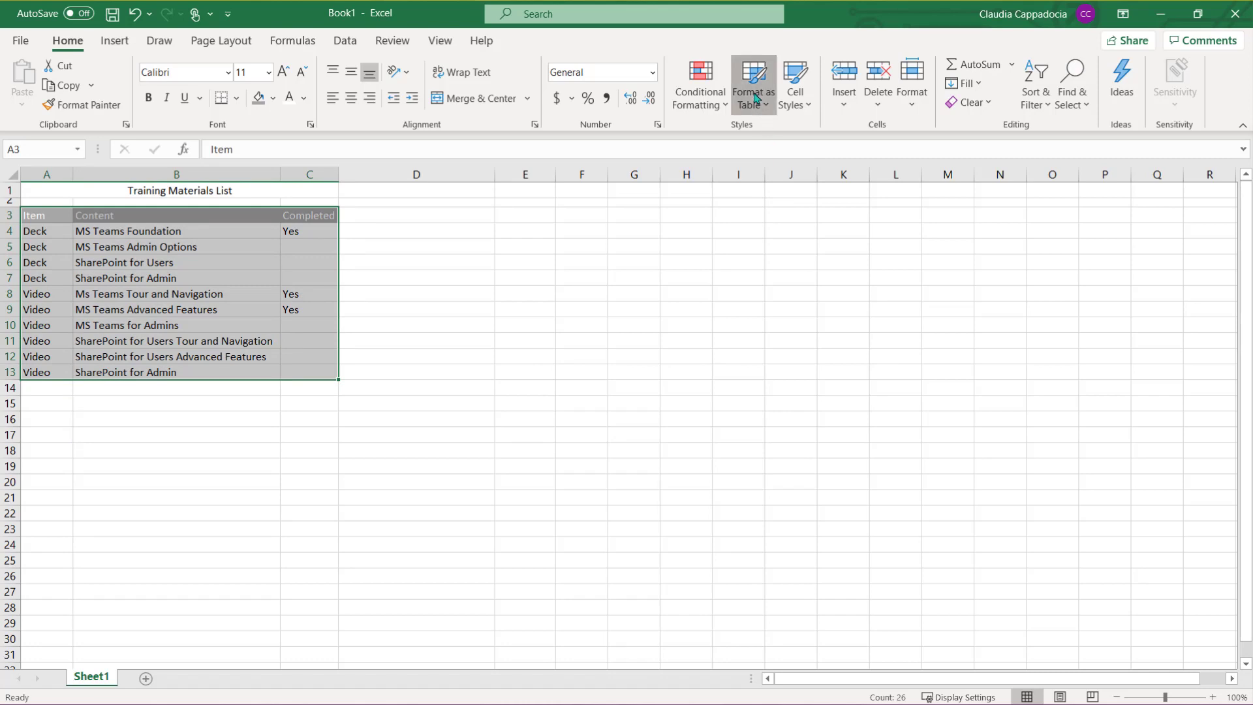
Step: Format A3:C13 as a table with a chosen style and header row
{"action": "left_click", "coordinate": [751, 84]}
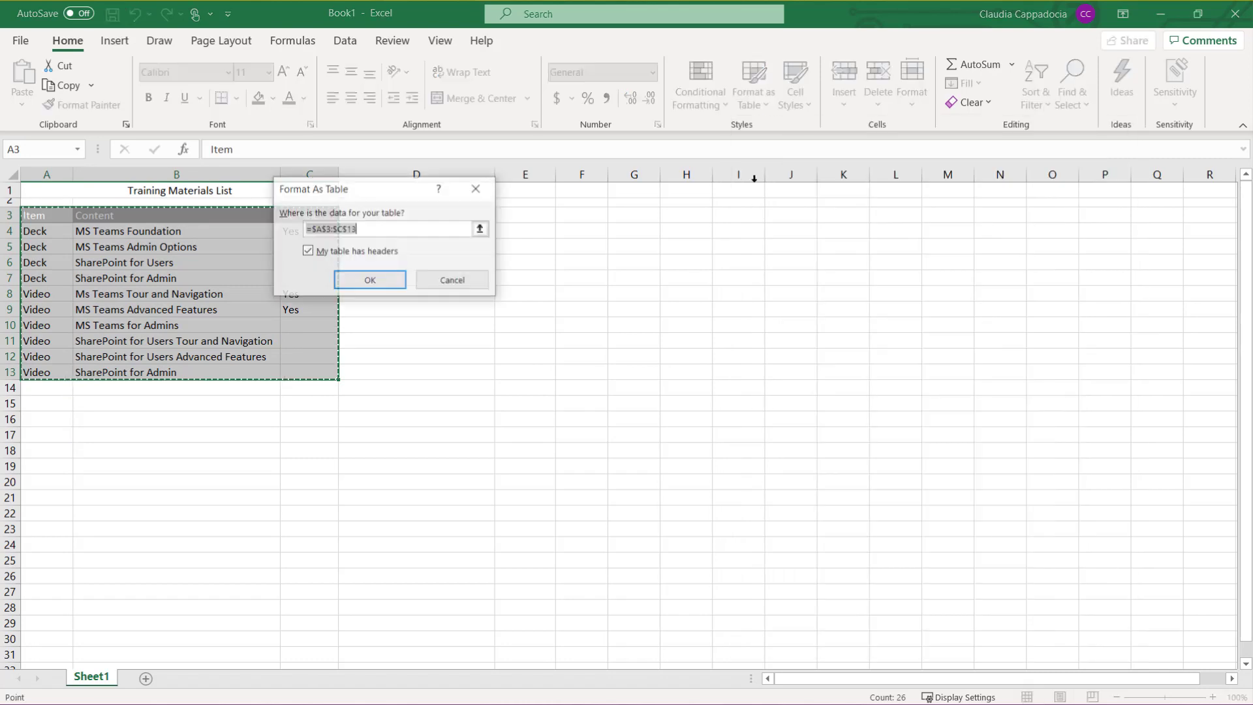
{"action": "left_click", "coordinate": [368, 280]}
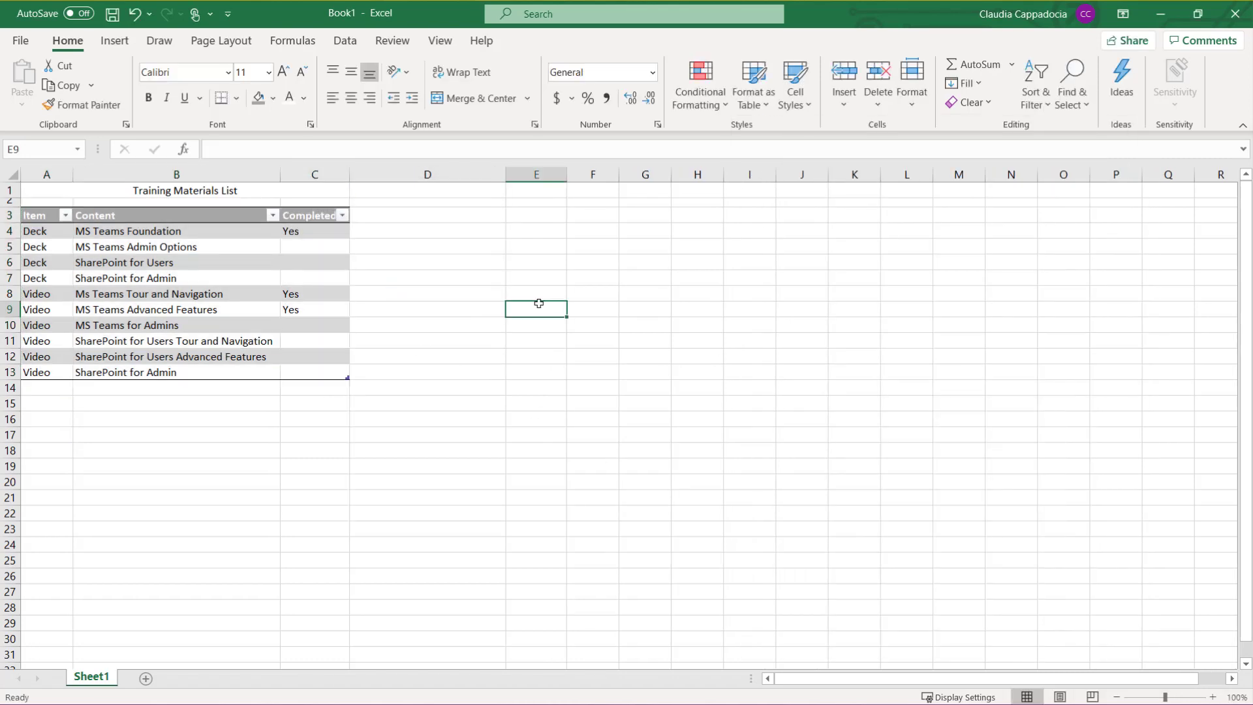